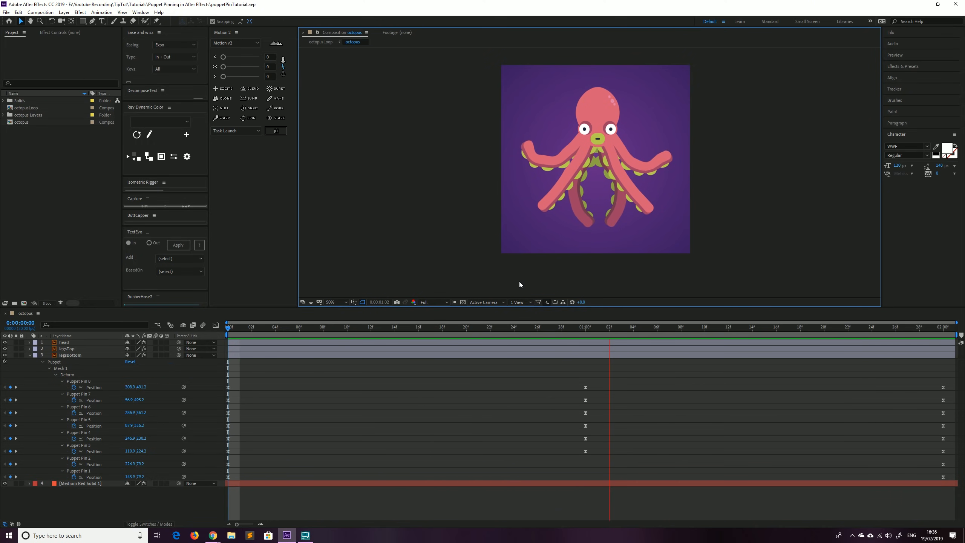
mouse_move(515, 307)
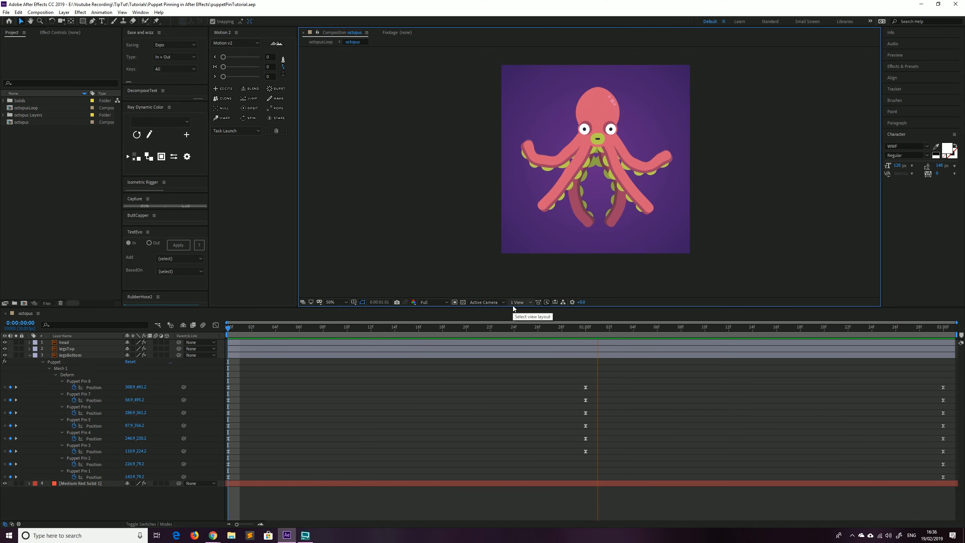
At frame 9, expand the octopus Layers folder, preview Layer 1 and Layer 3 artwork, then reselect the octopus comp.
left_click(335, 327)
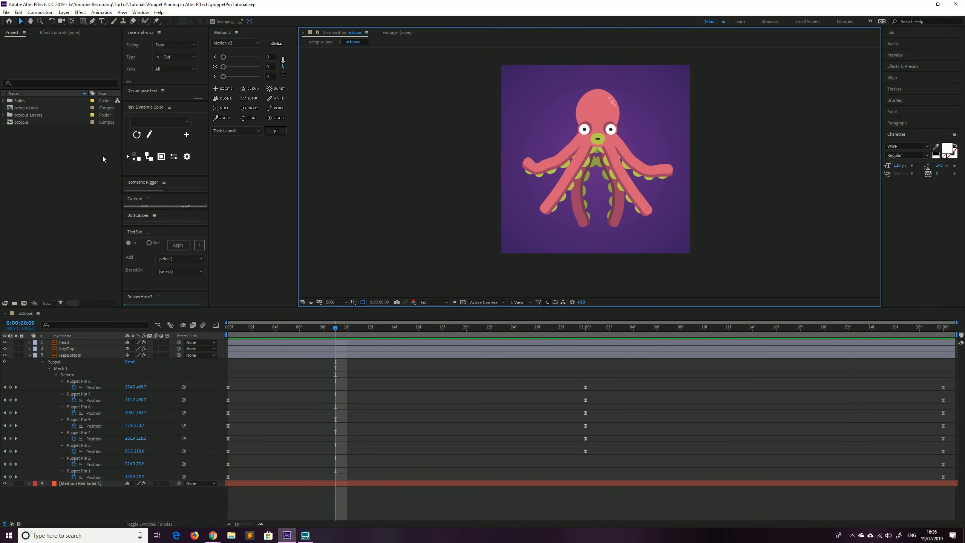
left_click(3, 114)
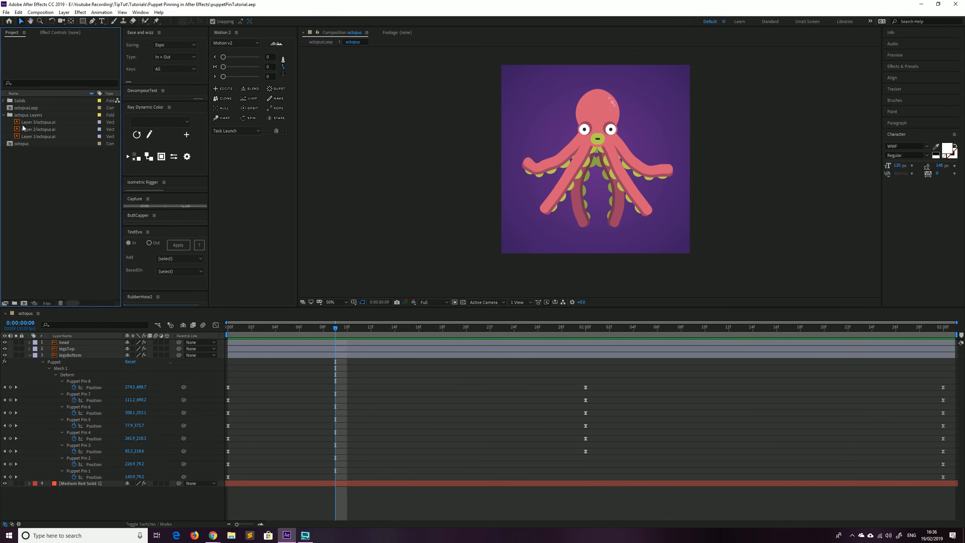
left_click(38, 136)
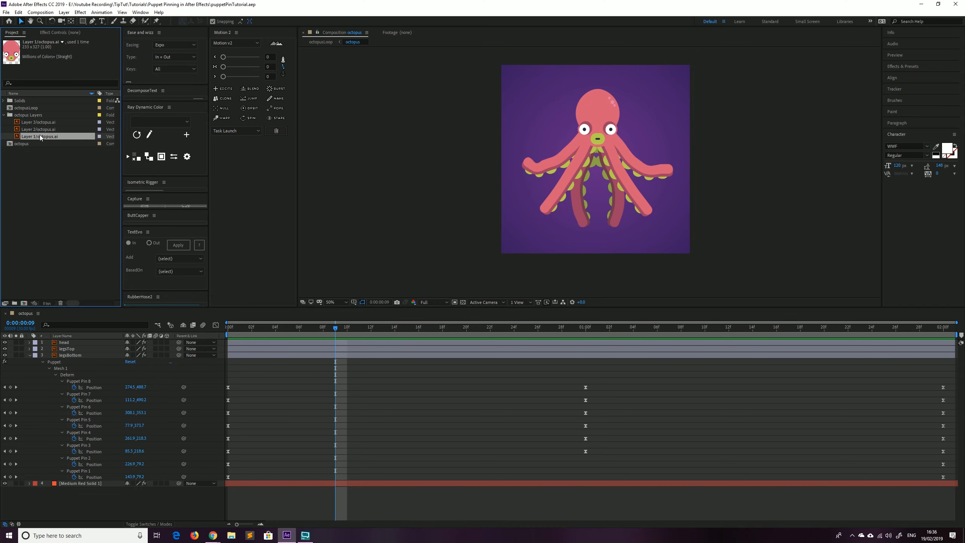
left_click(39, 122)
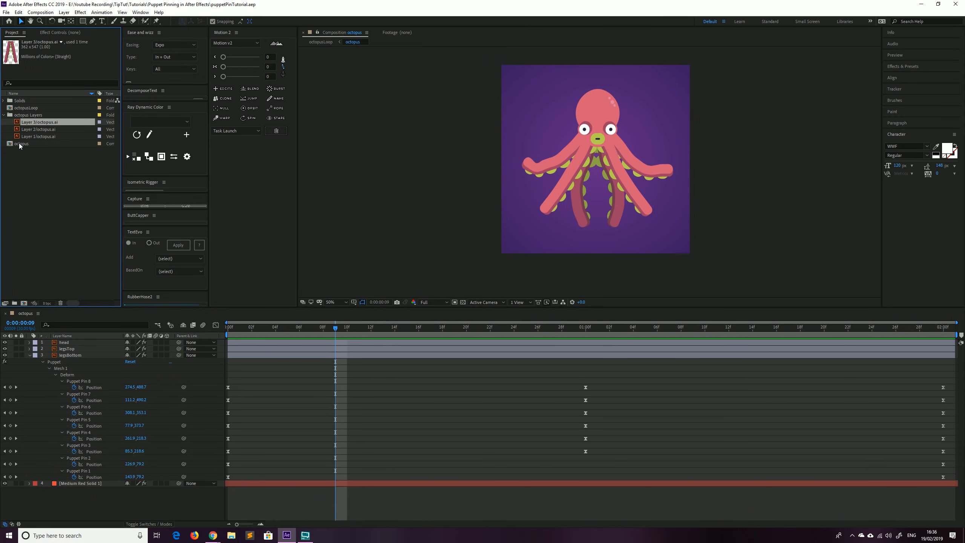
left_click(21, 144)
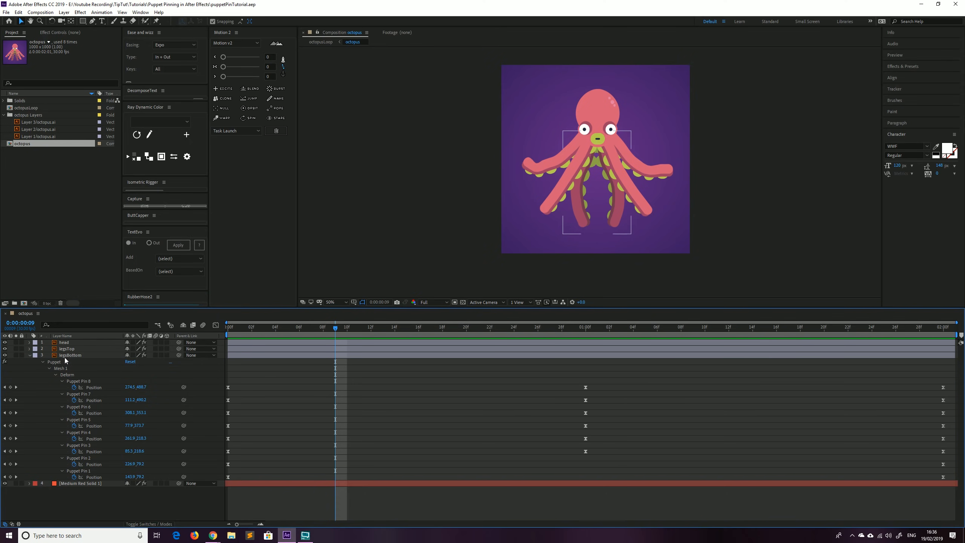
Replace the old rigged octopus layers with the three plain octopus.ai artwork layers above the purple solid.
left_click(64, 342)
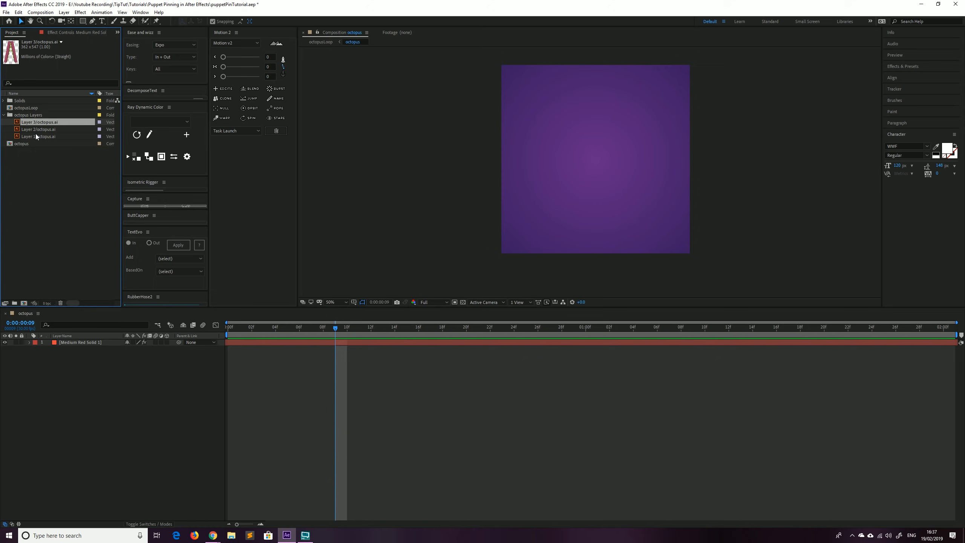
double_click(80, 342)
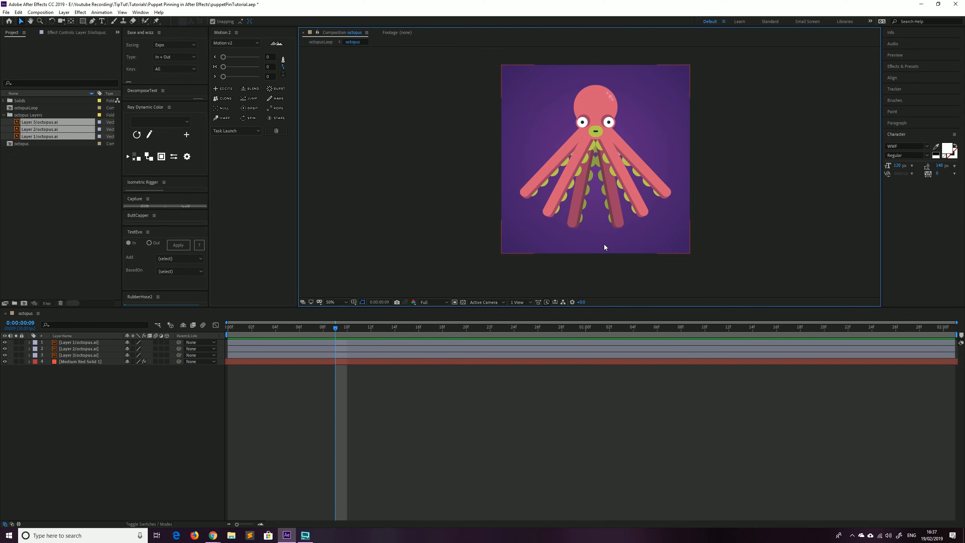
mouse_move(114, 401)
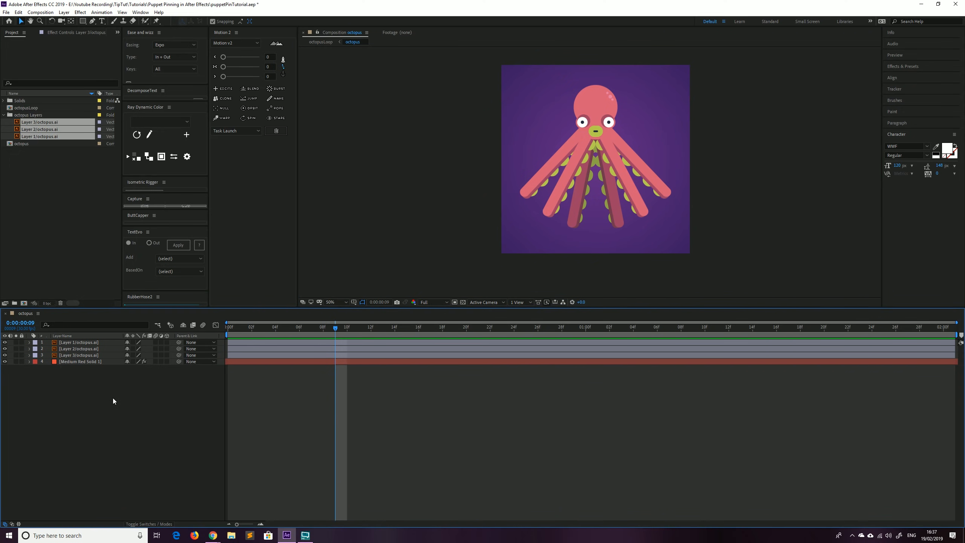
Rename the top octopus layer to 'head' and bring up the Puppet Pin tool choices.
double_click(78, 342)
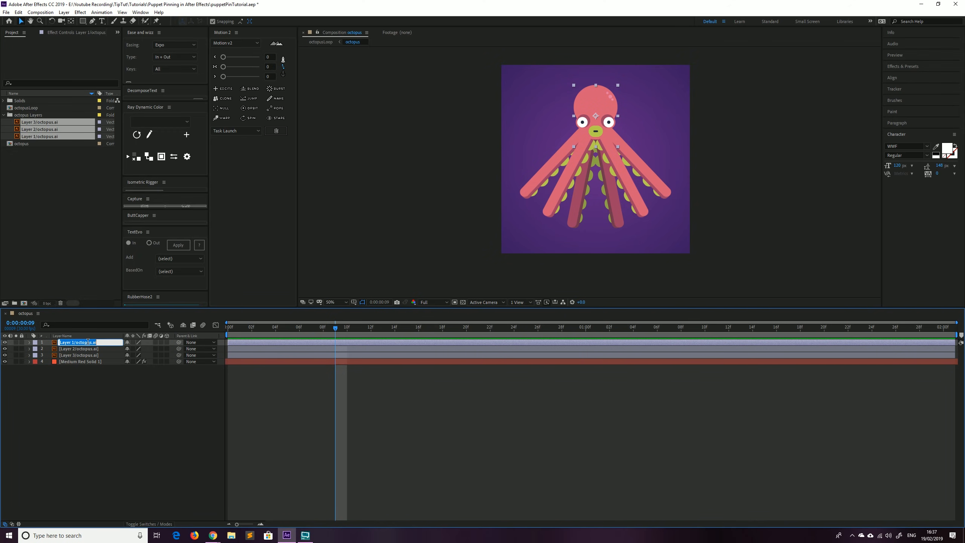
type("head")
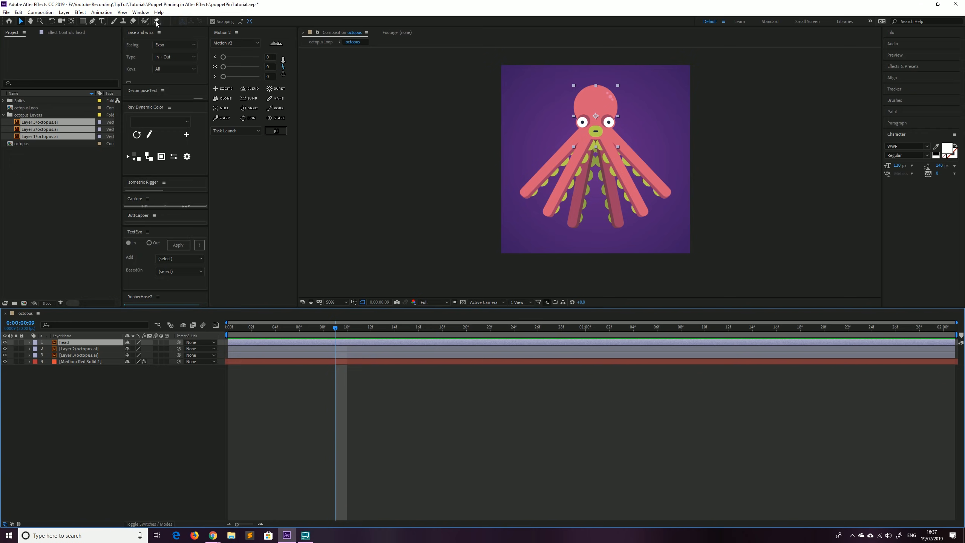
mouse_move(159, 28)
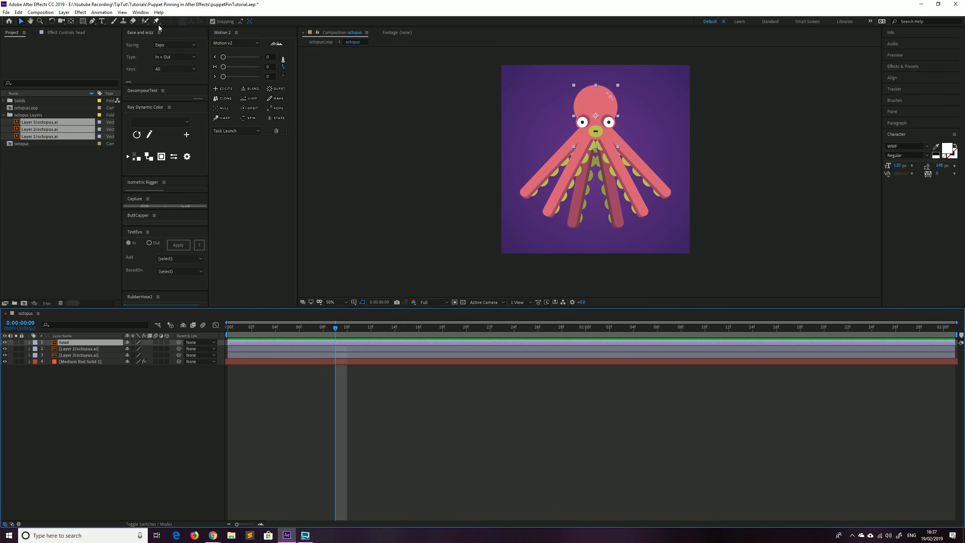
mouse_move(156, 21)
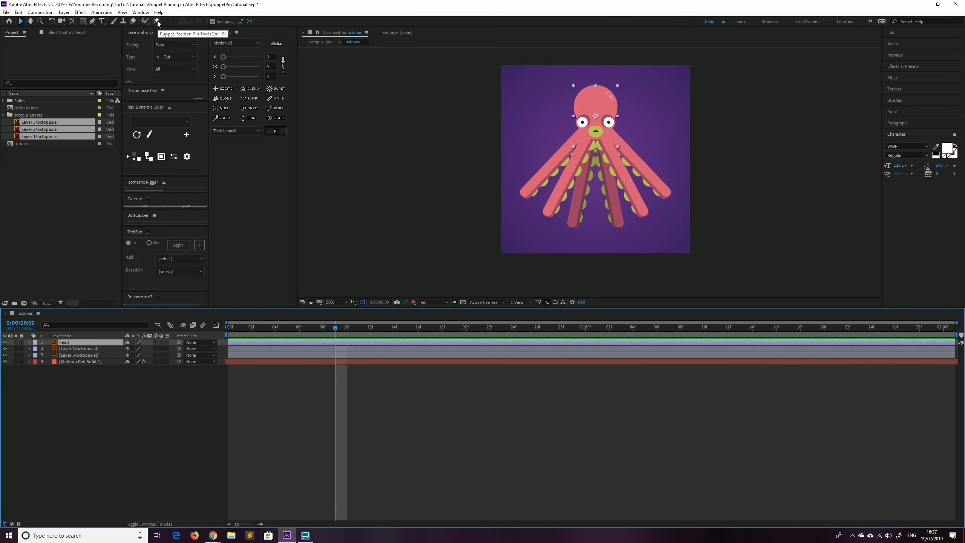
left_click(157, 21)
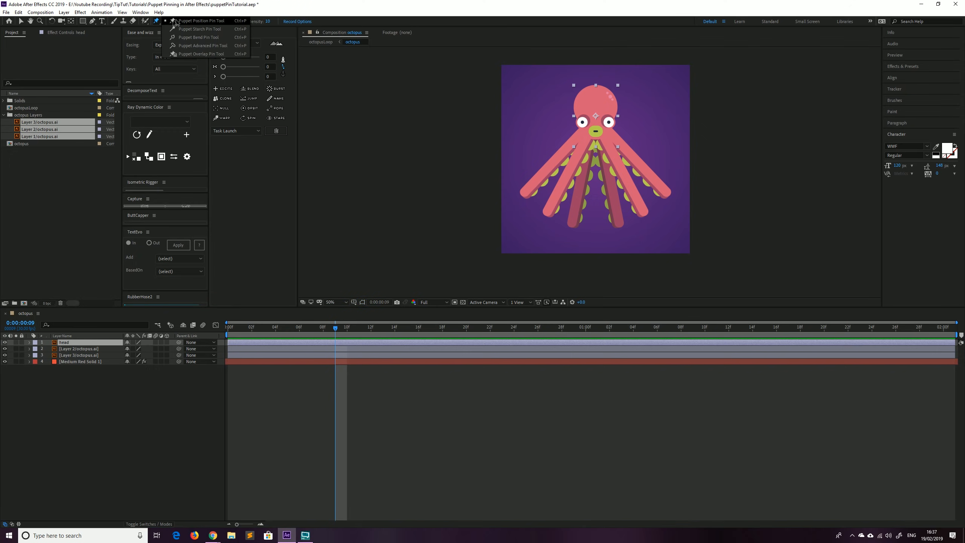
mouse_move(193, 57)
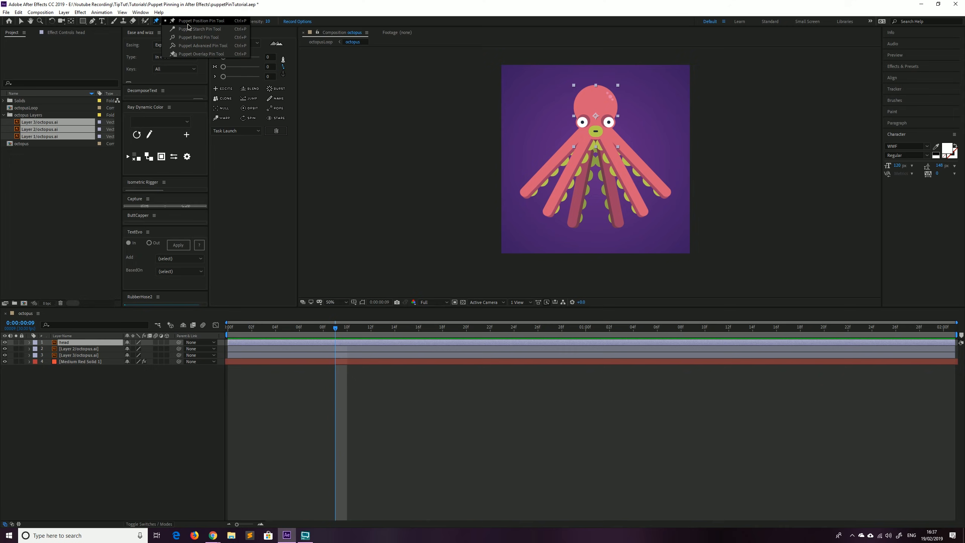
mouse_move(193, 26)
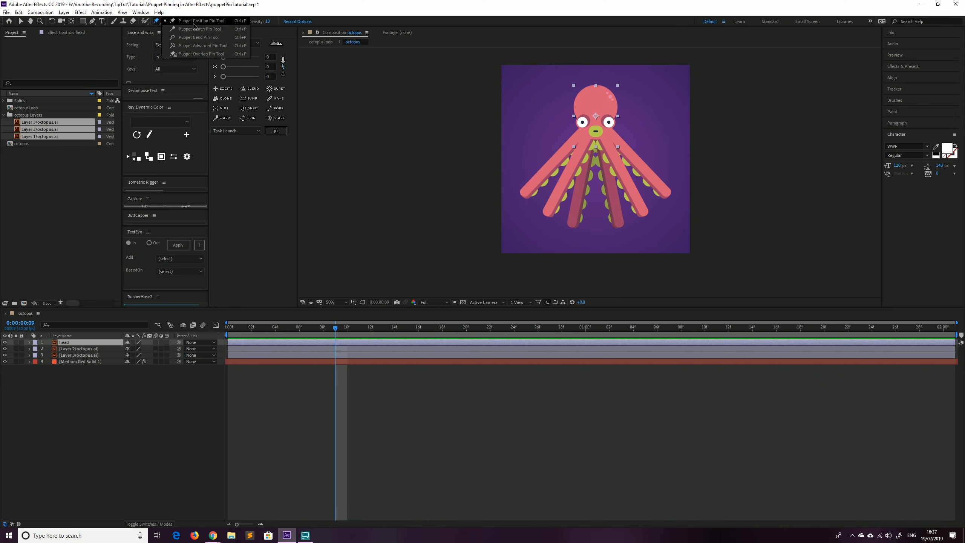
Place position pins on the crown, between the eyes and at the mouth, test-bending the head with them.
left_click(201, 21)
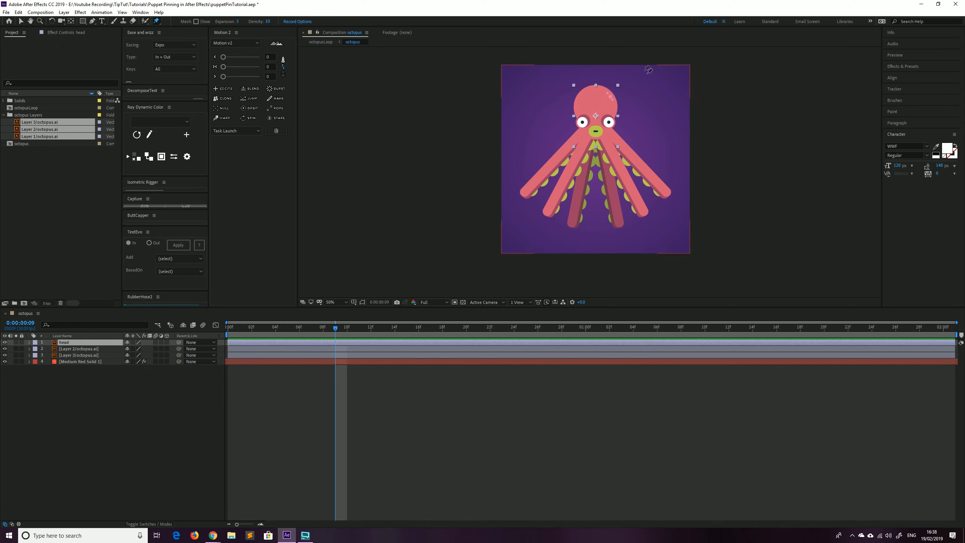
mouse_move(633, 108)
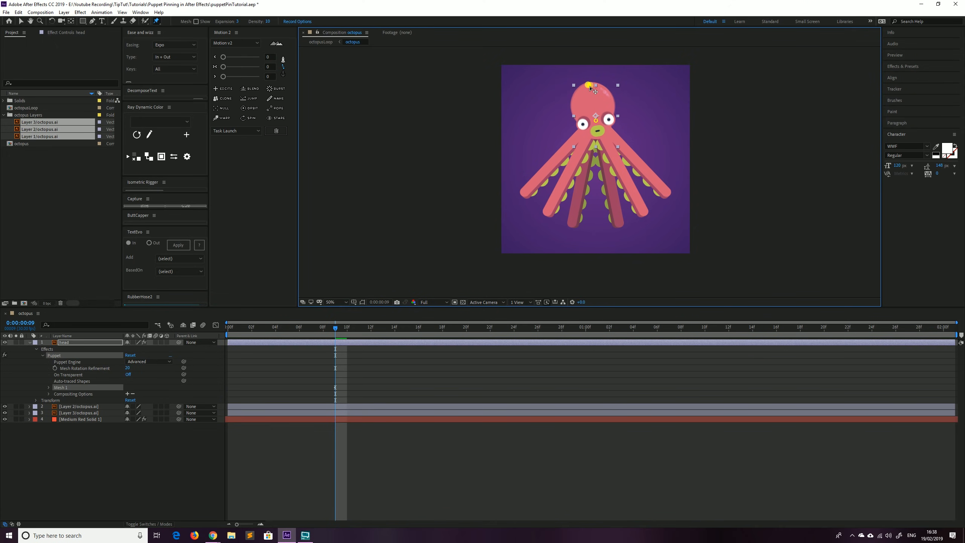
left_click_drag(588, 85, 621, 83)
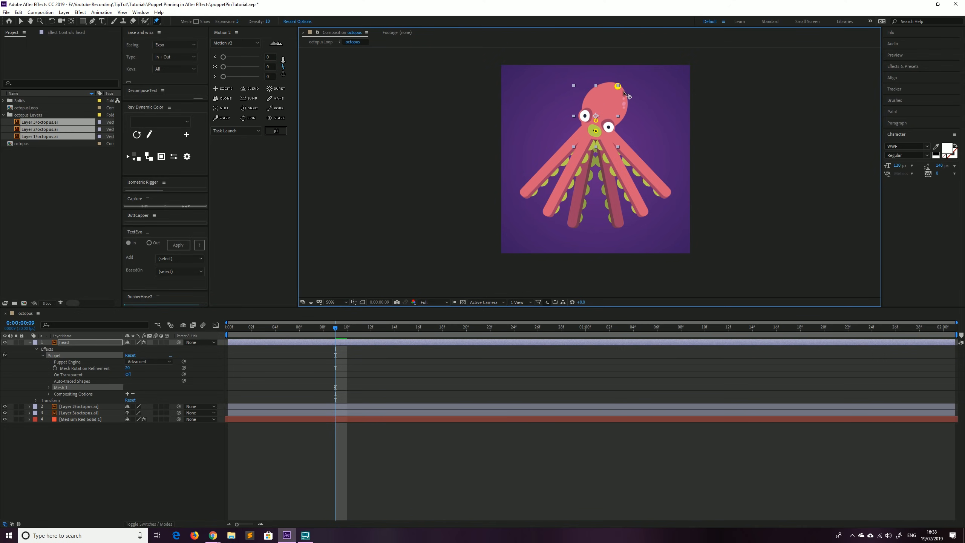
left_click_drag(616, 86, 625, 97)
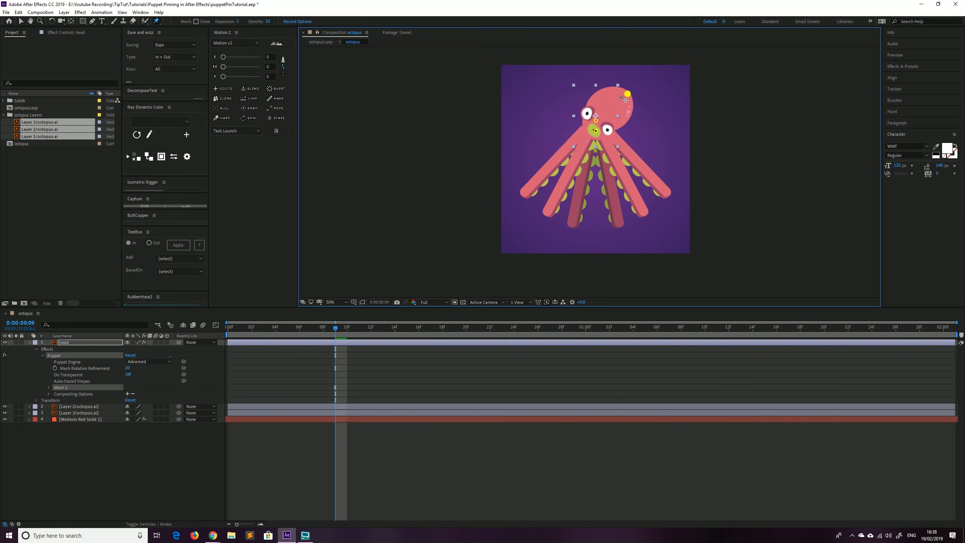
left_click_drag(626, 94, 606, 80)
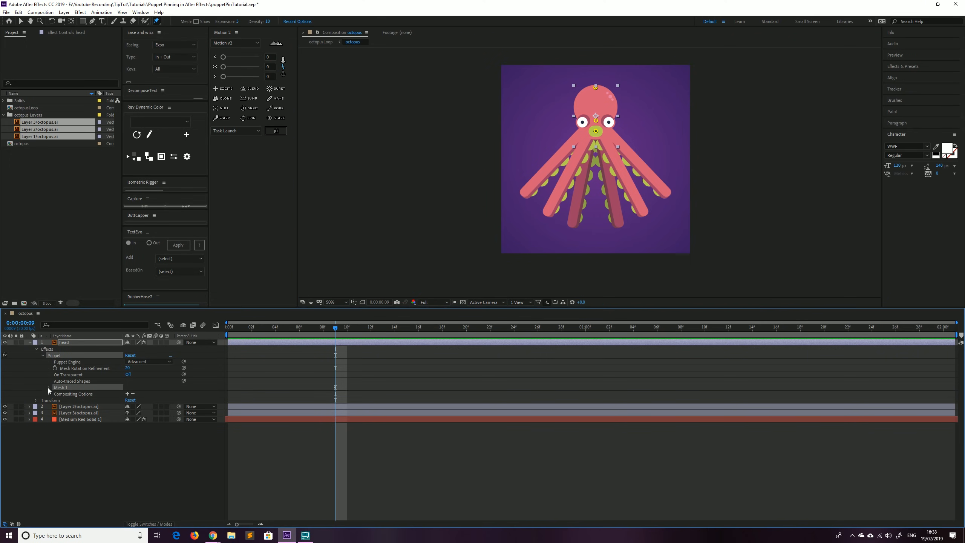
Expose Puppet Pins 1–3 under the head's Mesh Deform with their Position keyframes, ending at frame 0.
left_click(49, 387)
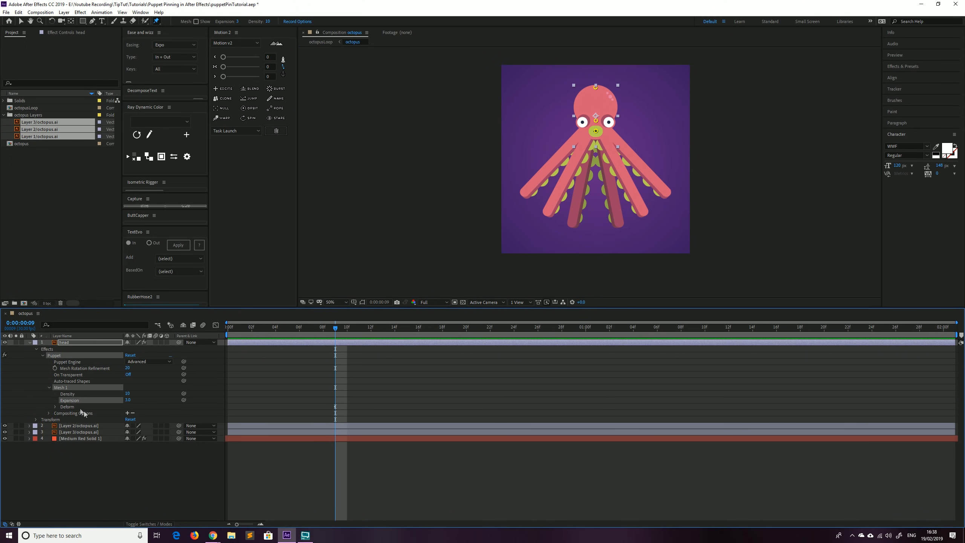
left_click(55, 406)
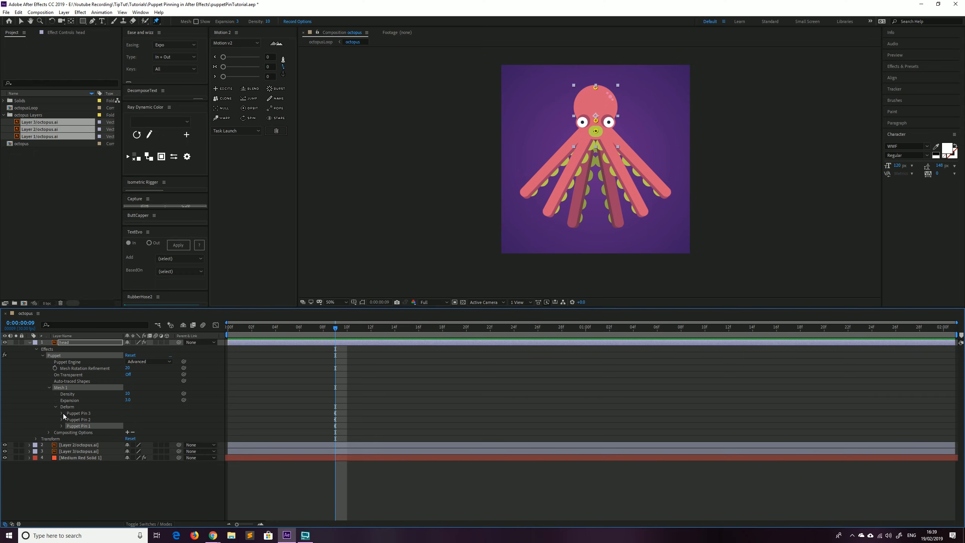
left_click(61, 413)
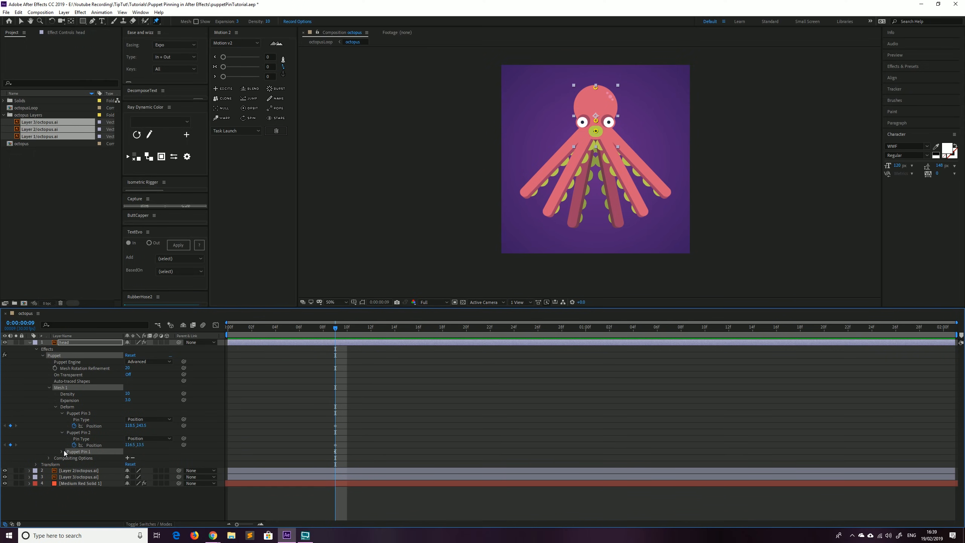
left_click(61, 450)
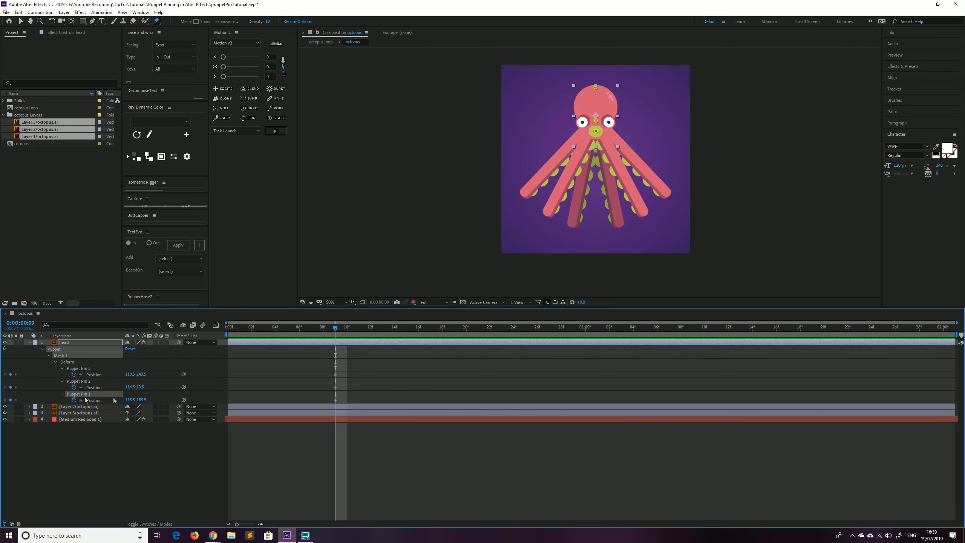
left_click(263, 327)
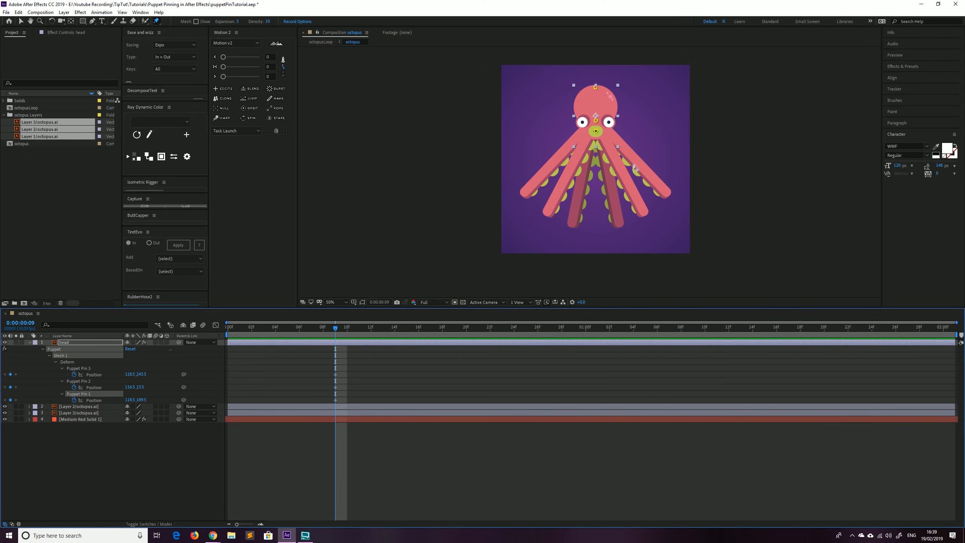
mouse_move(351, 357)
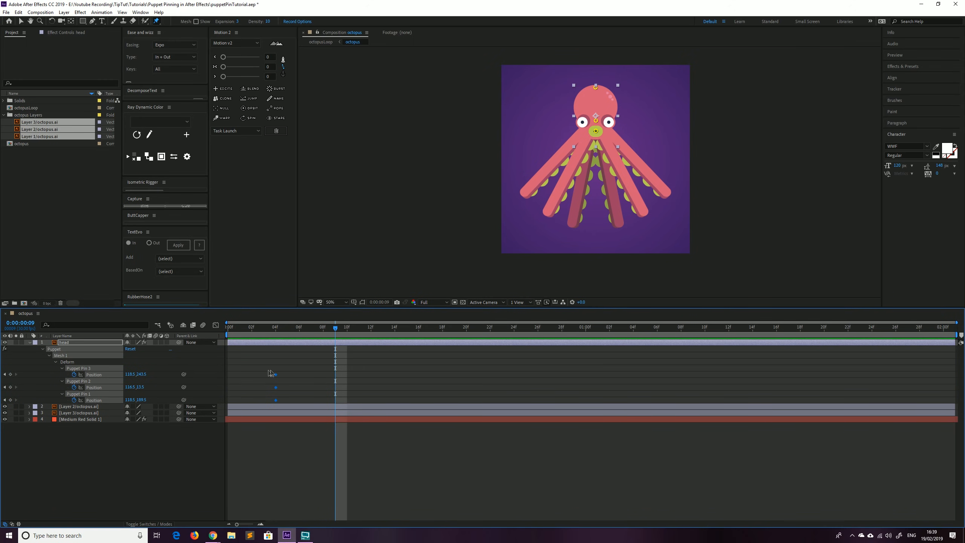
left_click(228, 327)
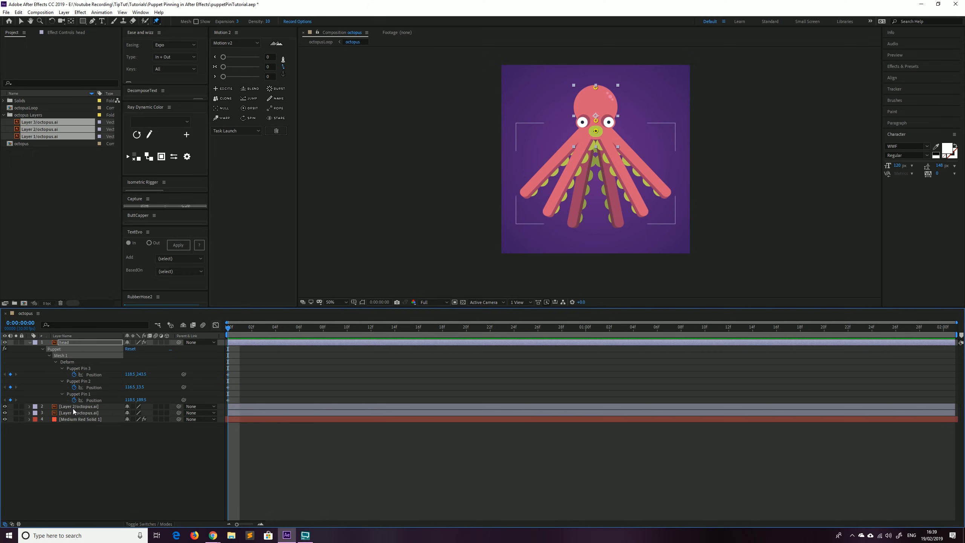
Rename layer 2 (typed as legsUpper) and place position pins along its tentacles.
left_click(78, 406)
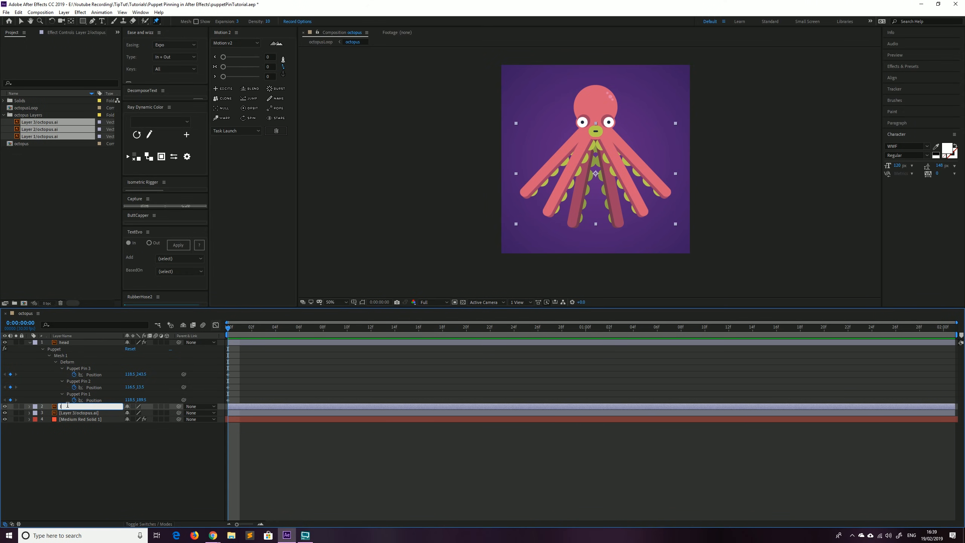
type("legsUpper")
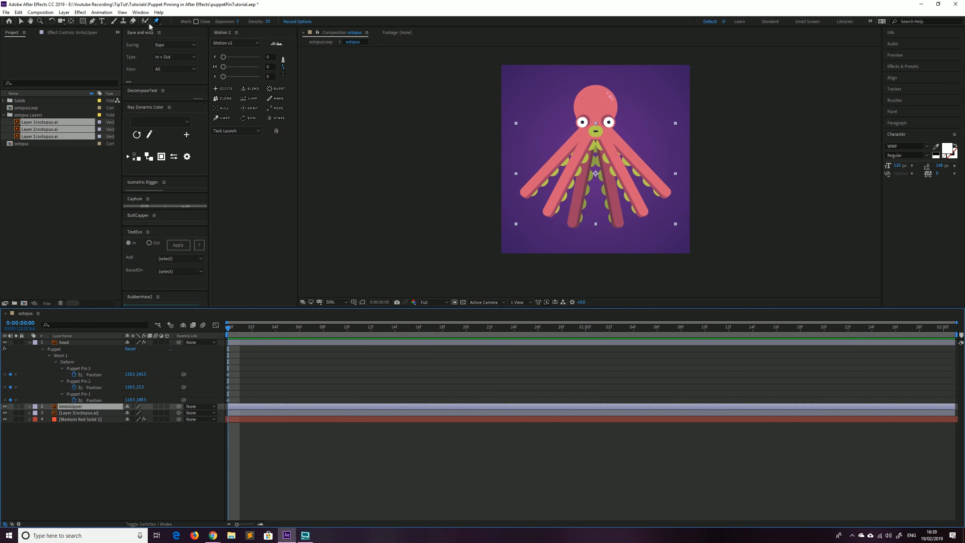
left_click(156, 22)
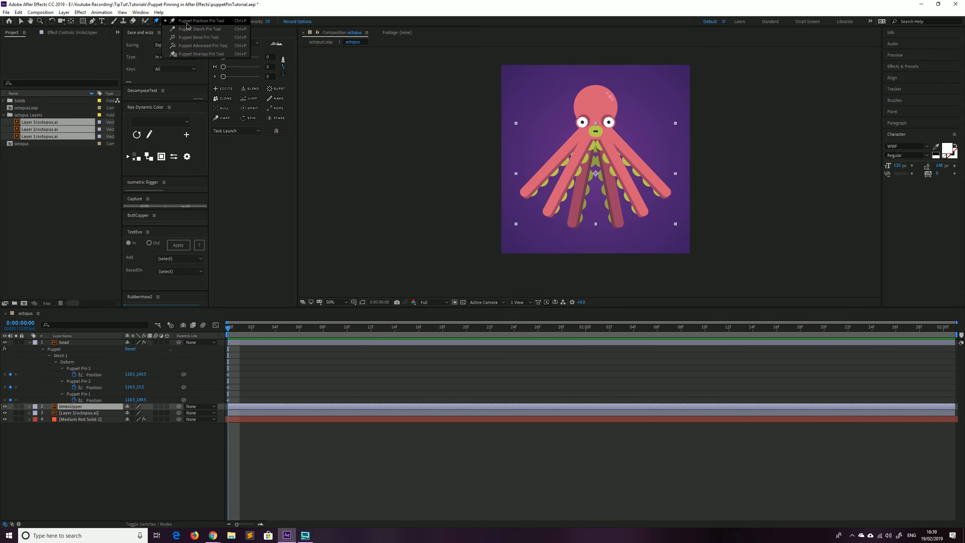
left_click(201, 21)
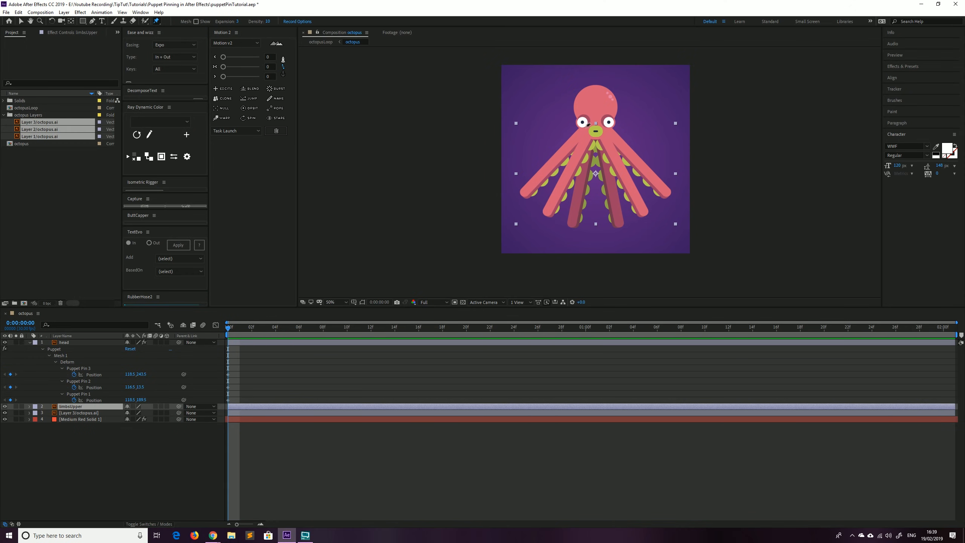
mouse_move(632, 153)
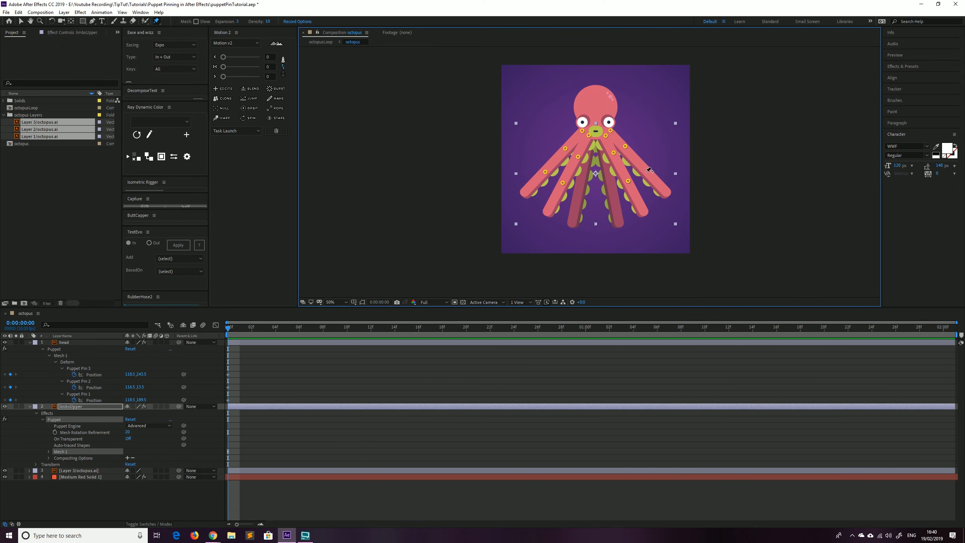
mouse_move(525, 188)
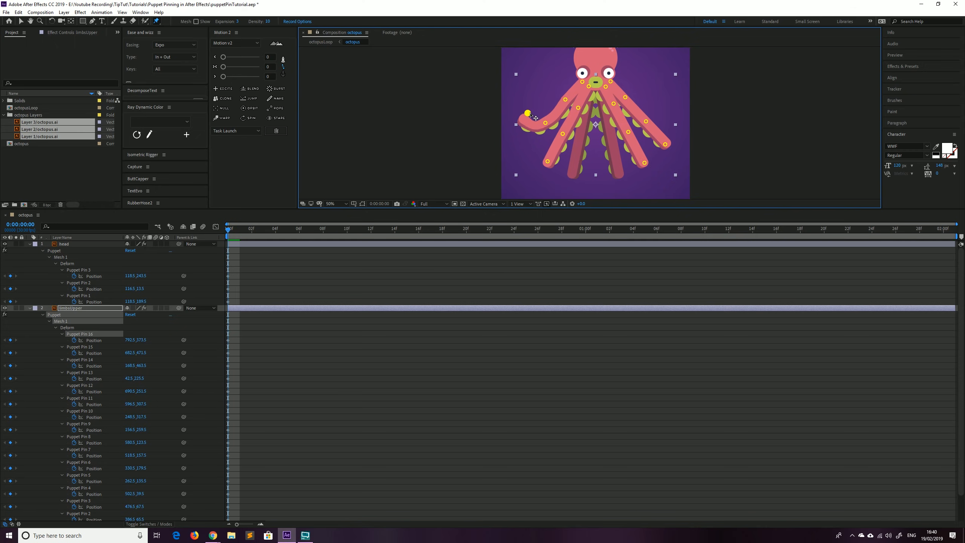
Drag the left tentacle's tip pin upward so it curls toward the head.
left_click_drag(527, 113, 520, 142)
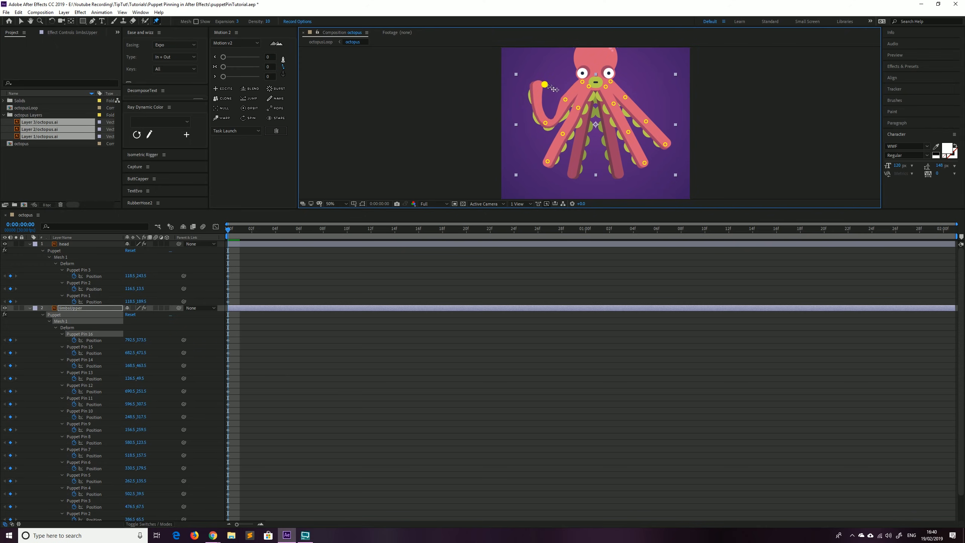
left_click_drag(544, 84, 557, 99)
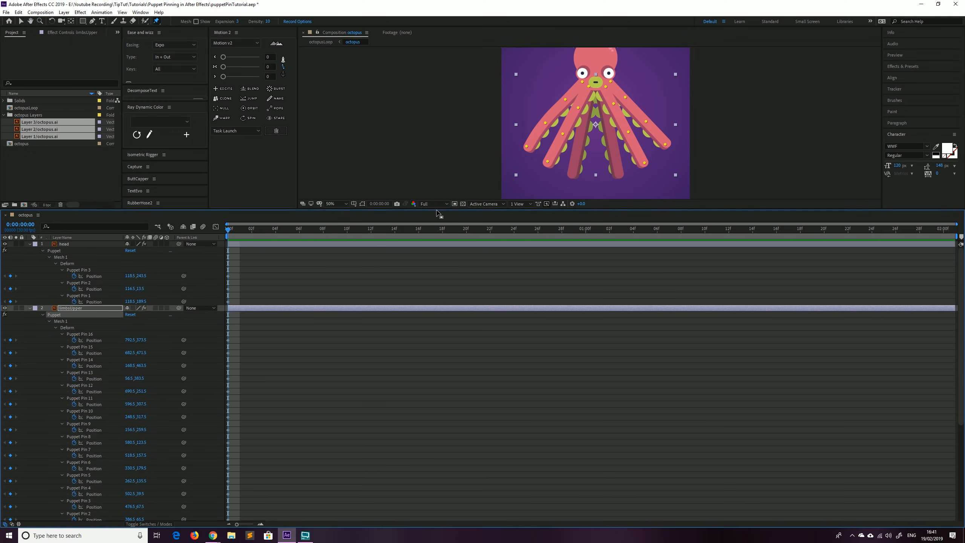
Rename layer 3 to limbsLower, test-bend its left tentacle pin, and collapse its Puppet properties.
left_click(140, 202)
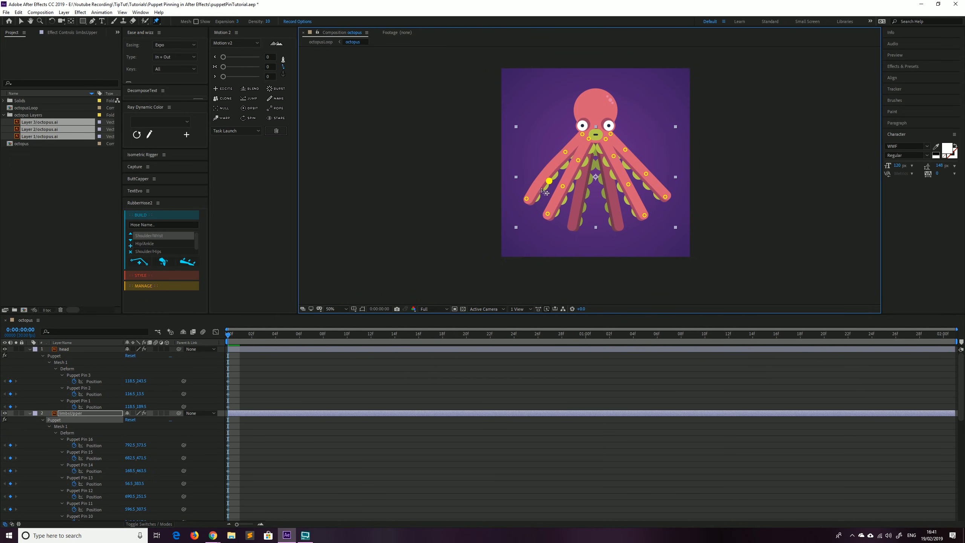
left_click_drag(547, 181, 520, 185)
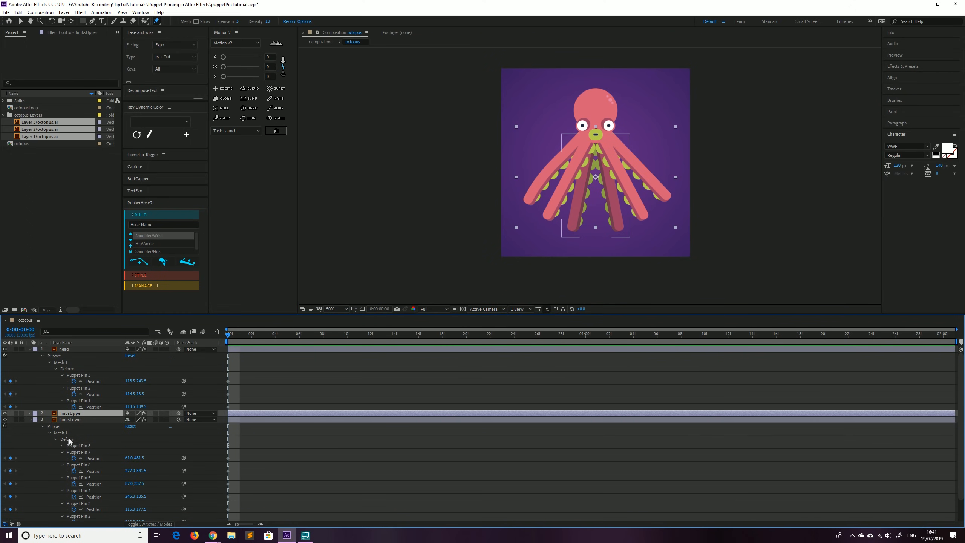
left_click(64, 349)
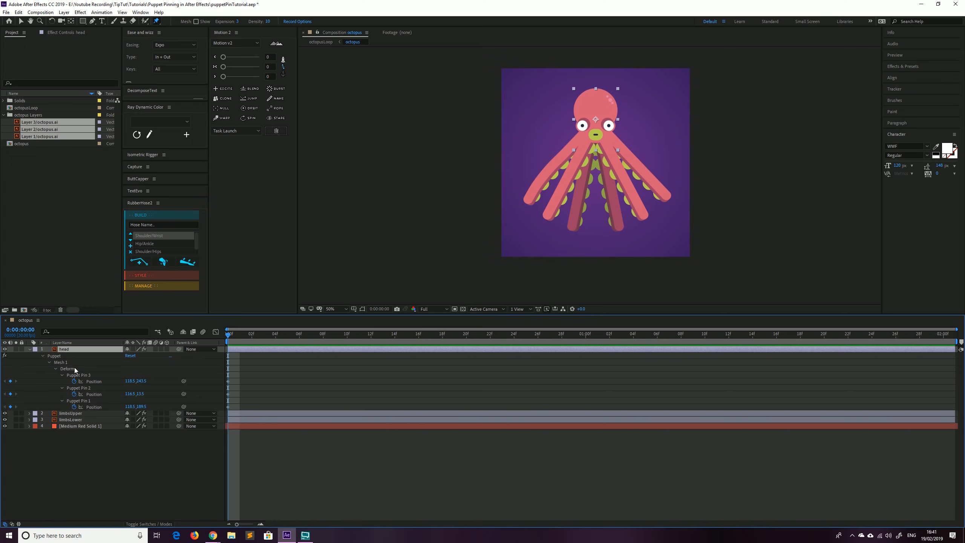
Add Pins 4 and 5 to the head and test them by tilting the head over to the right.
left_click(155, 21)
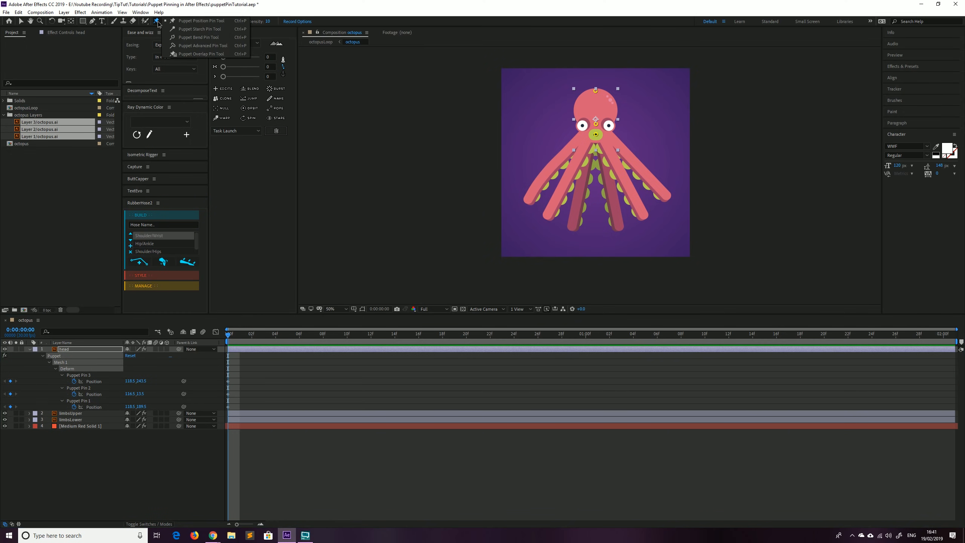
mouse_move(222, 37)
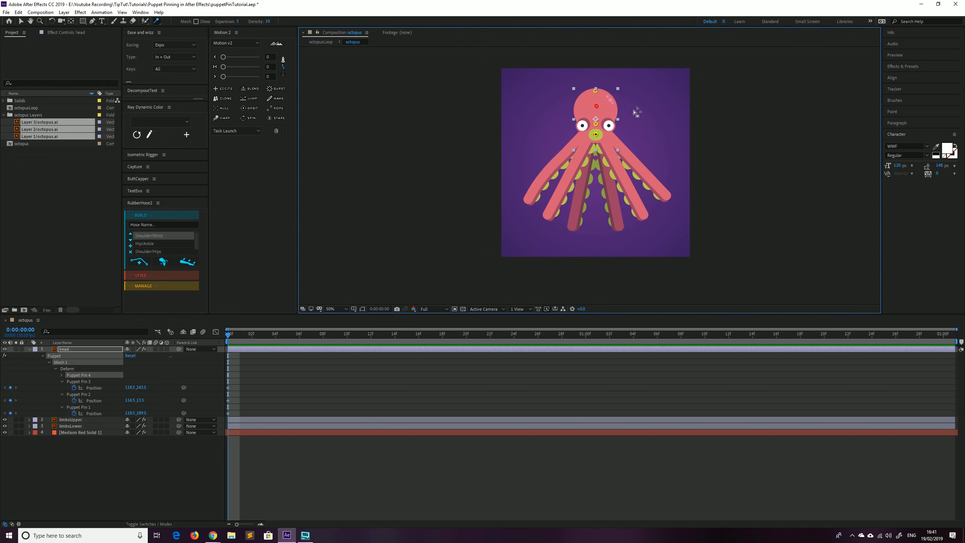
mouse_move(611, 105)
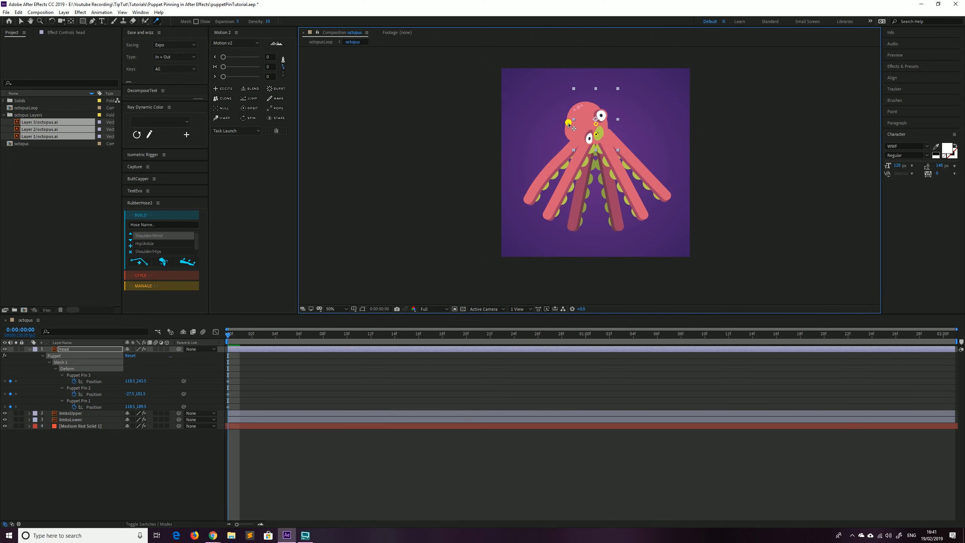
left_click_drag(566, 123, 618, 135)
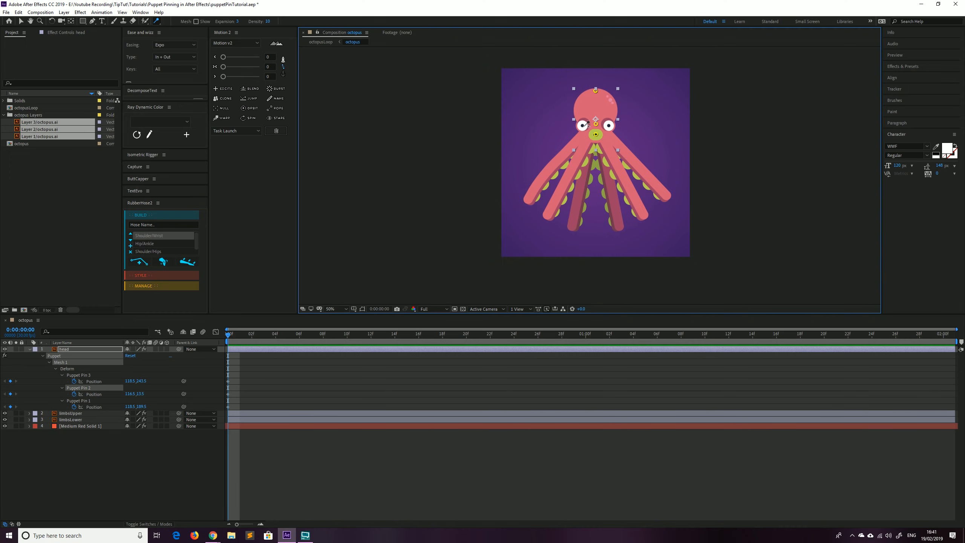
left_click(609, 124)
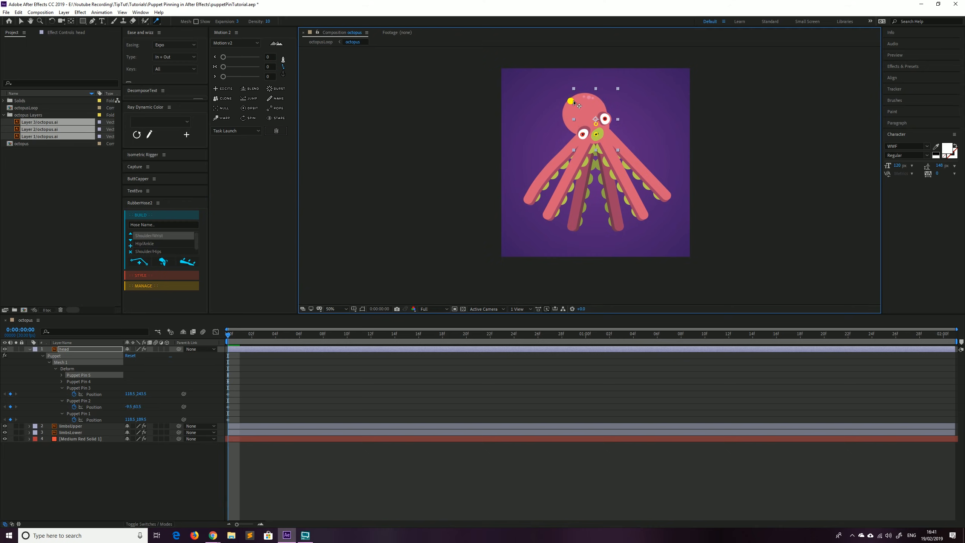
left_click_drag(596, 100, 642, 127)
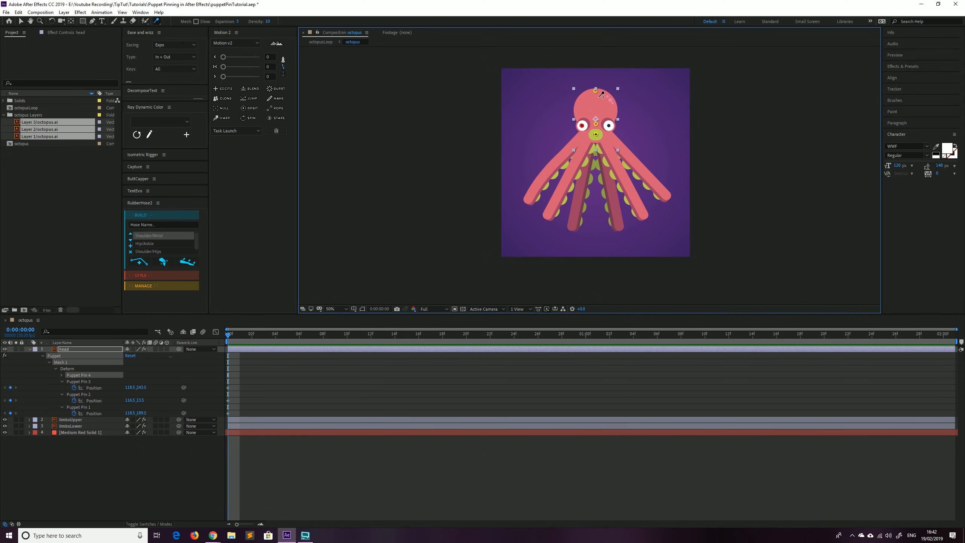
left_click_drag(594, 92, 658, 130)
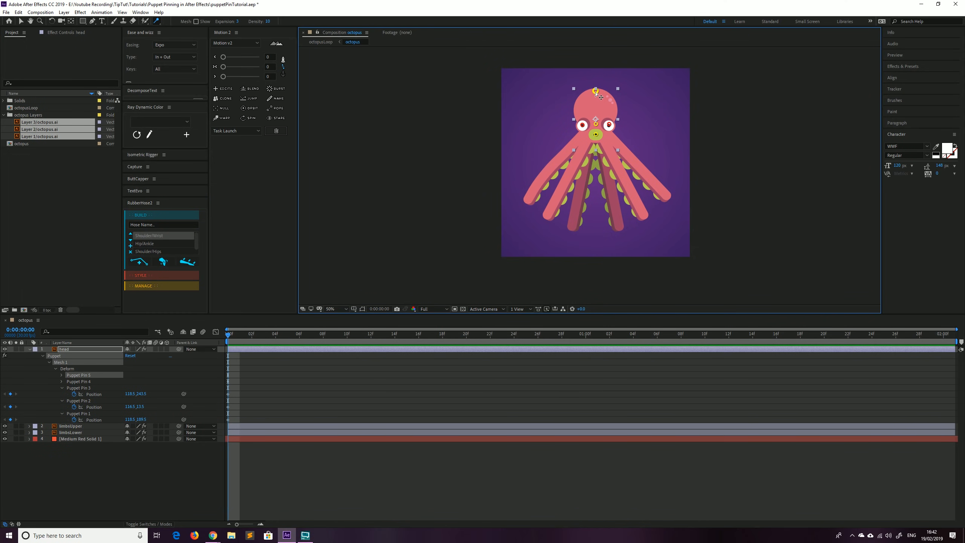
left_click_drag(596, 93, 603, 120)
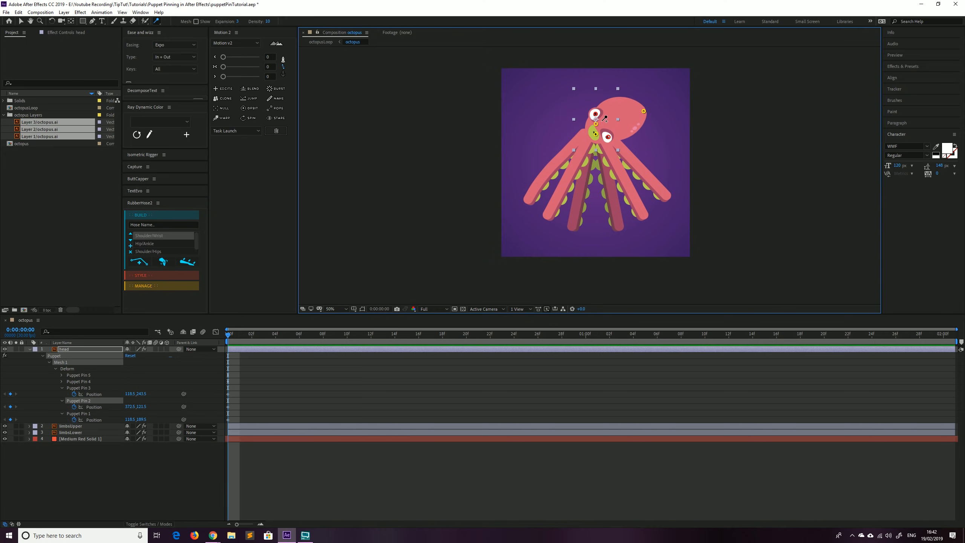
mouse_move(622, 125)
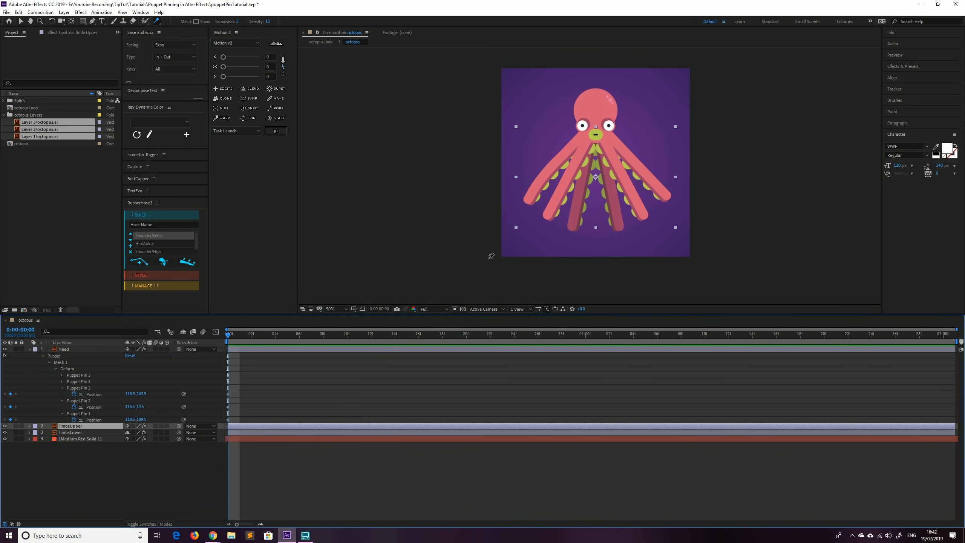
mouse_move(553, 174)
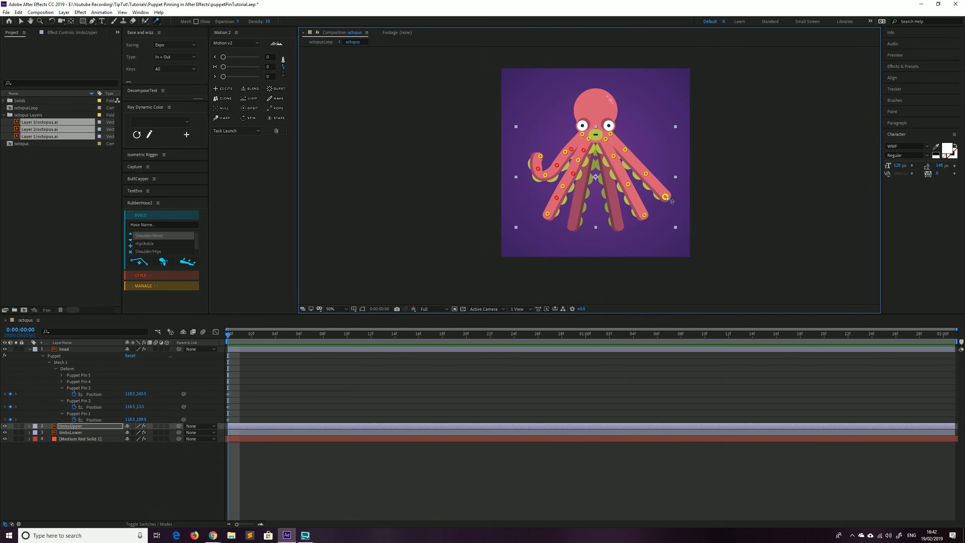
Test the new starch pins by curling the right tentacle toward the head and straightening it again.
left_click_drag(666, 196, 649, 166)
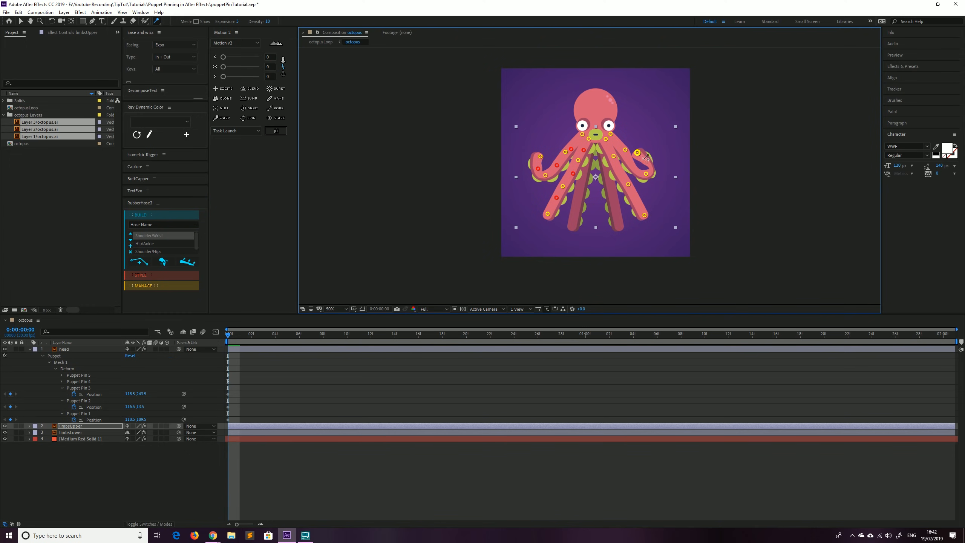
left_click_drag(545, 184, 540, 151)
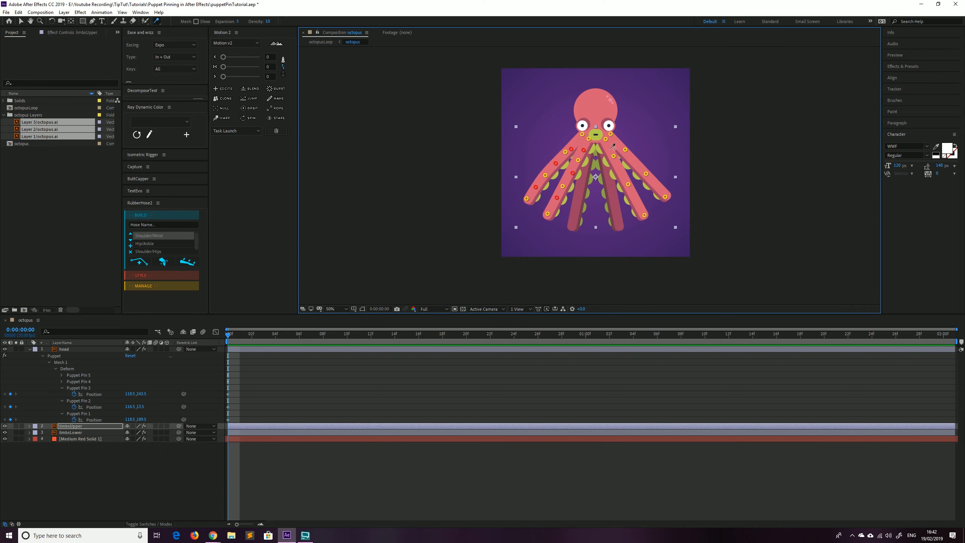
mouse_move(625, 178)
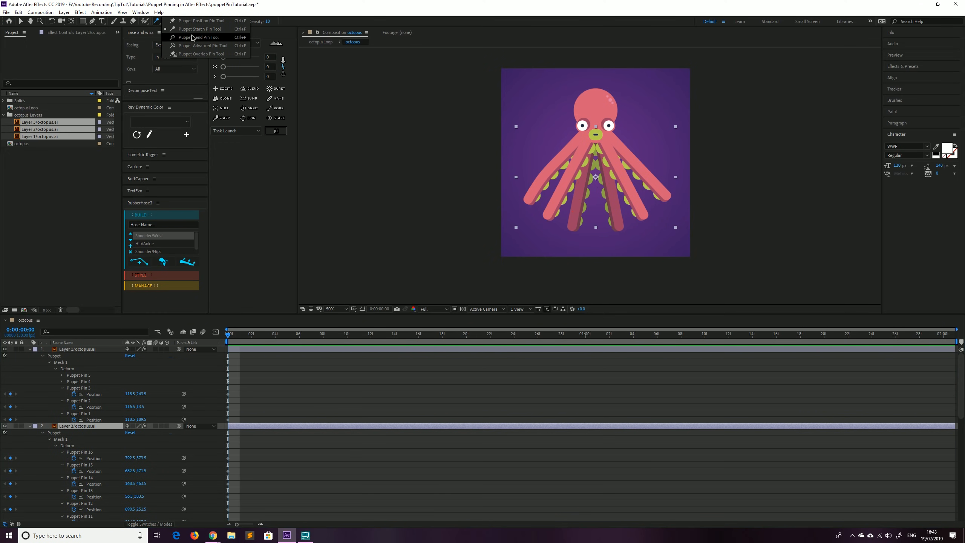
Try an advanced pin on the head, shifting and rotating it, then undo so only five pins remain.
left_click(199, 37)
type("head")
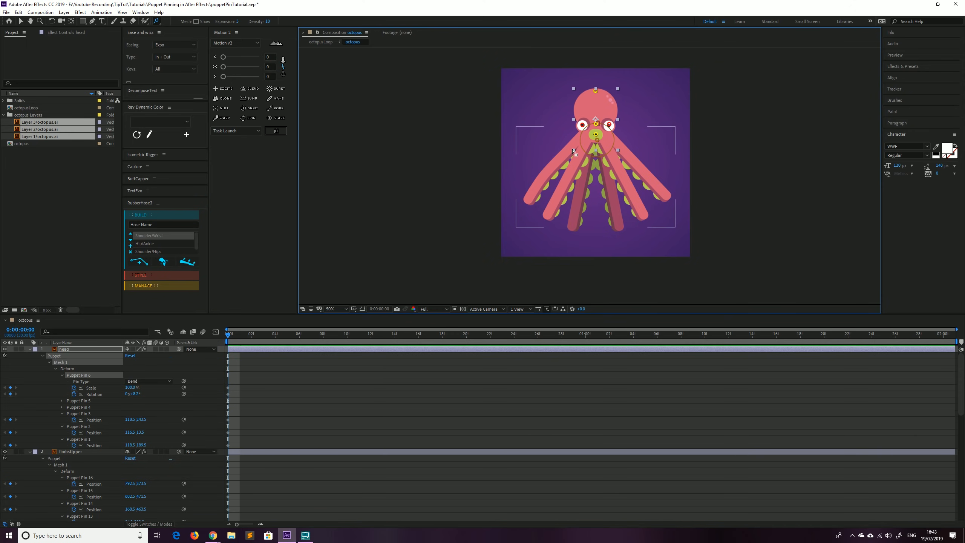
left_click(155, 21)
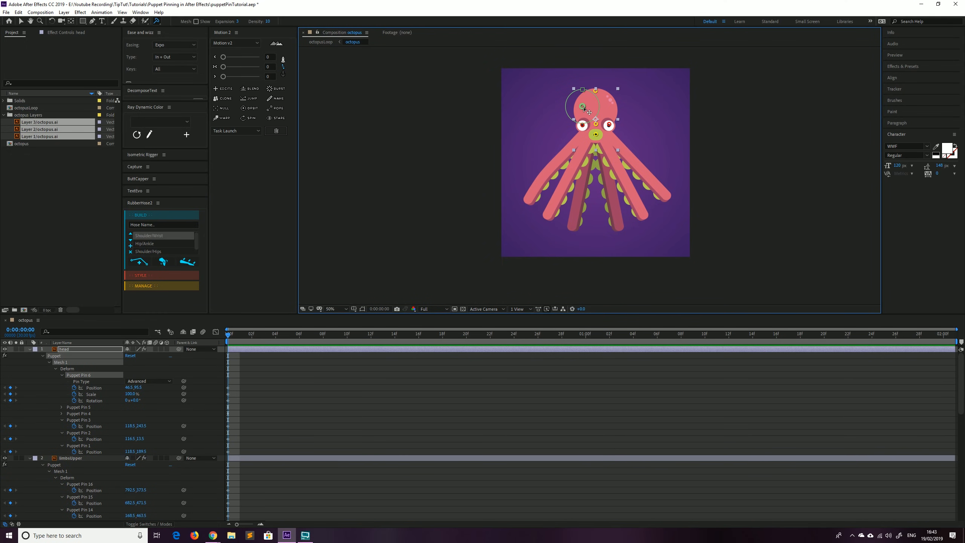
left_click_drag(582, 107, 614, 85)
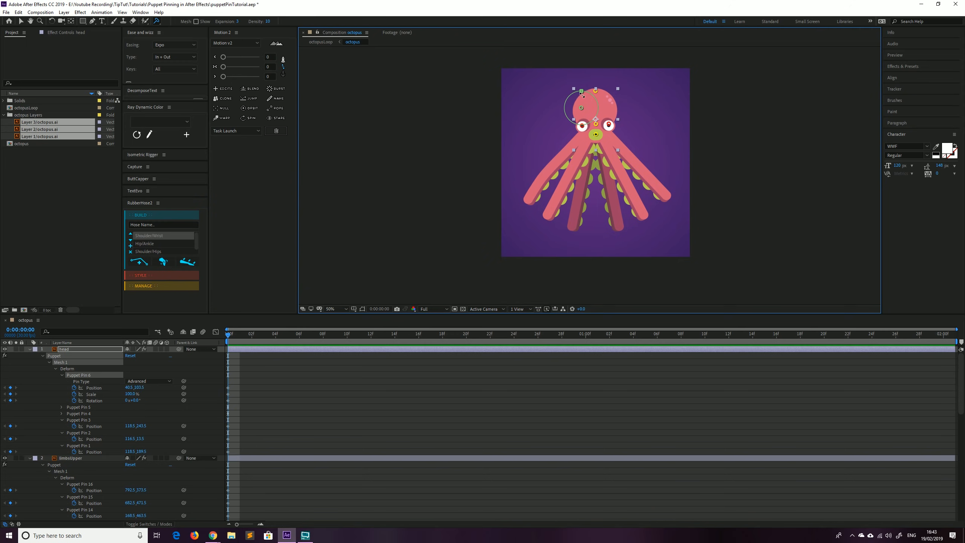
left_click_drag(600, 96, 573, 102)
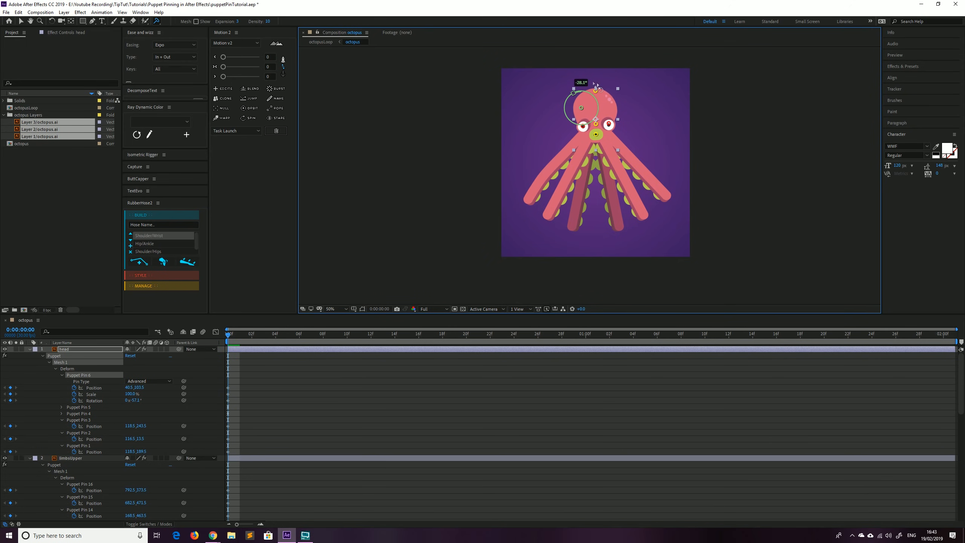
left_click_drag(594, 89, 581, 113)
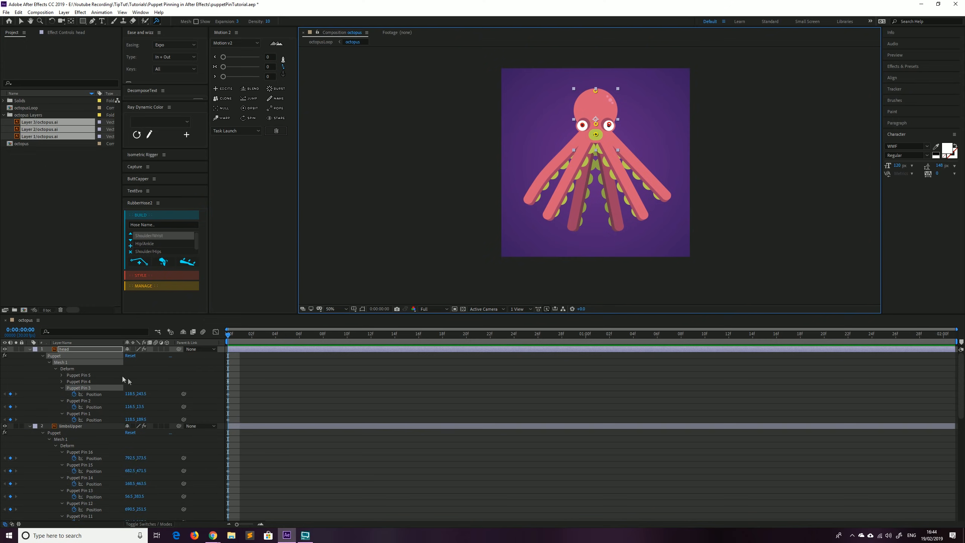
left_click(70, 425)
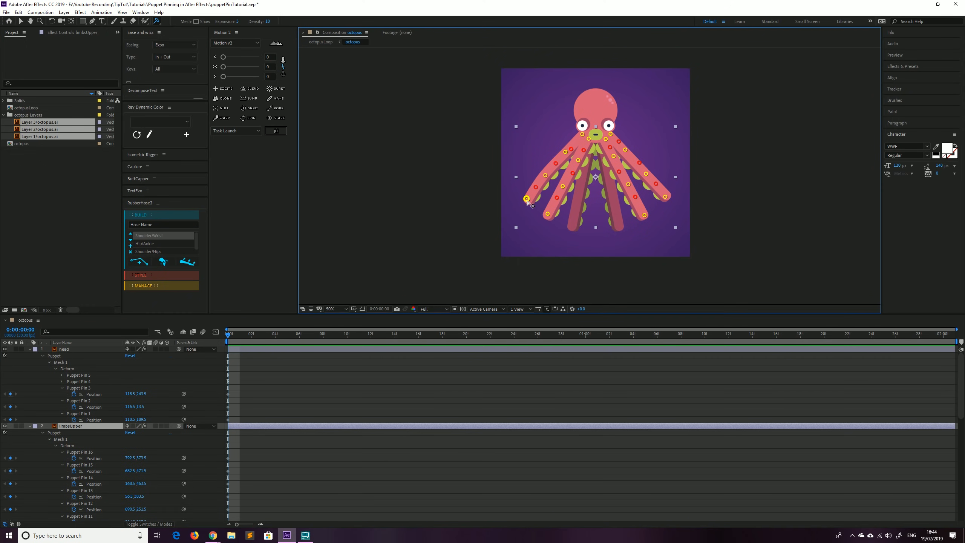
left_click(533, 193)
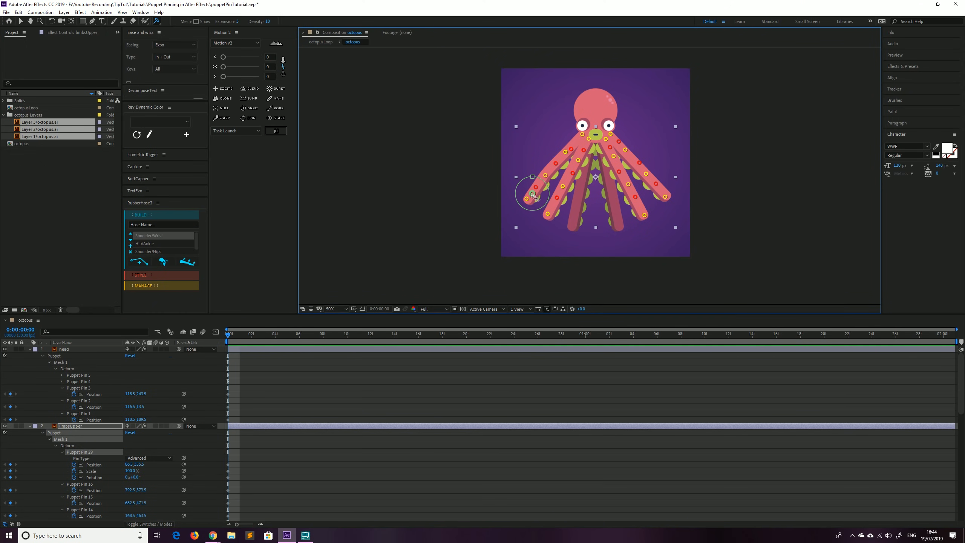
left_click_drag(532, 194, 581, 223)
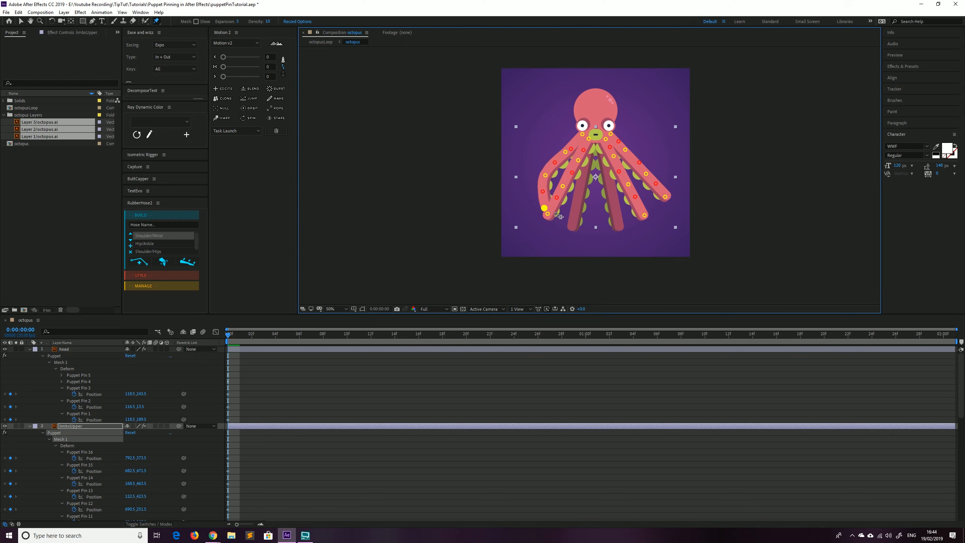
left_click_drag(546, 209, 576, 206)
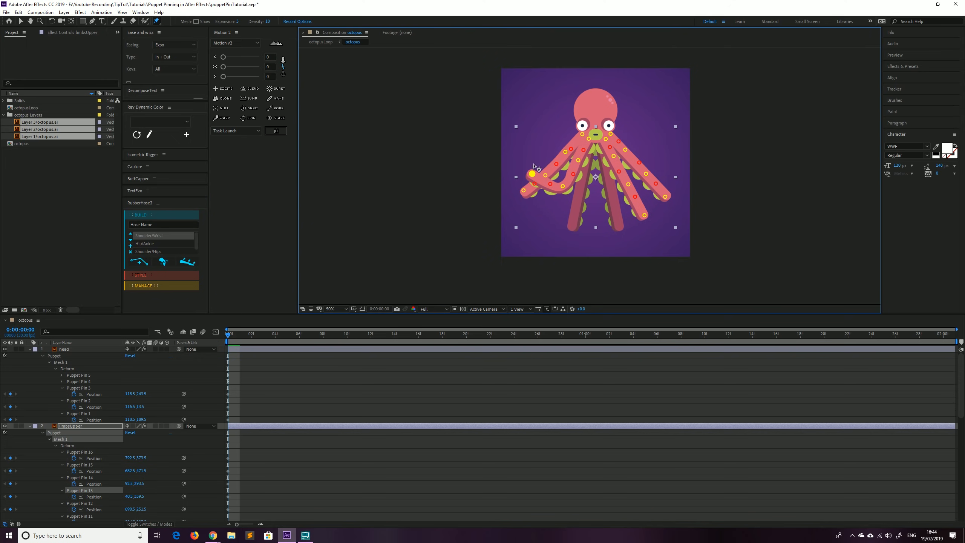
left_click_drag(530, 174, 544, 217)
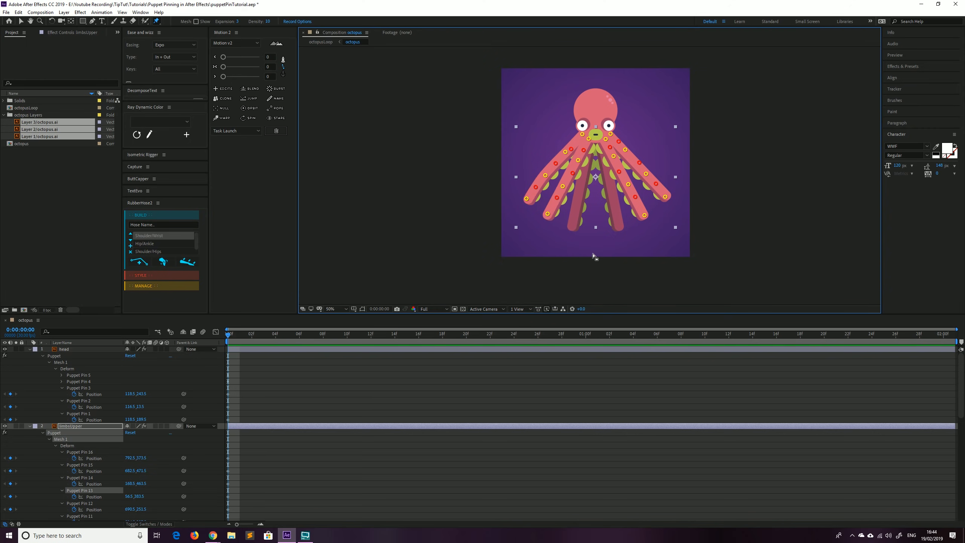
left_click(64, 349)
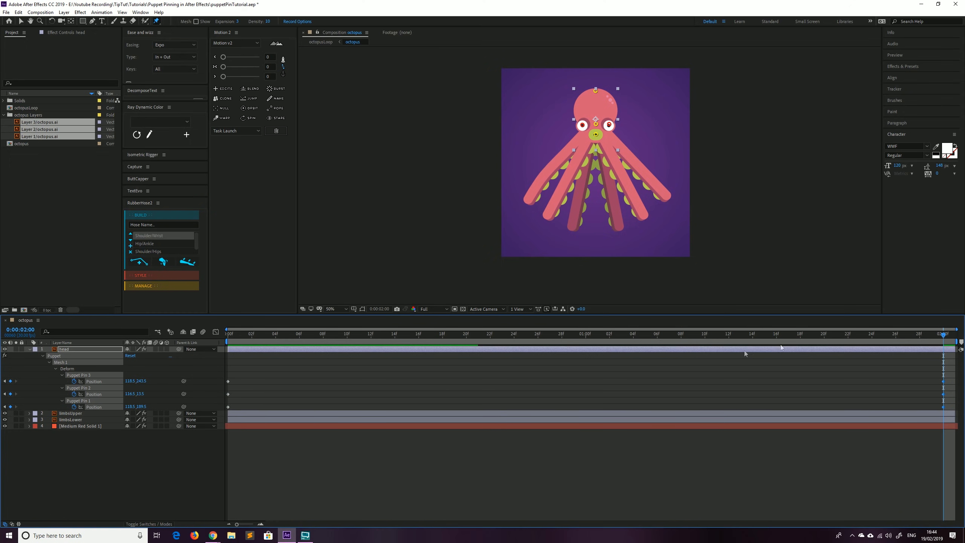
At one second, drag the head's Puppet Pin 3 upward so the head stretches taller.
left_click(585, 334)
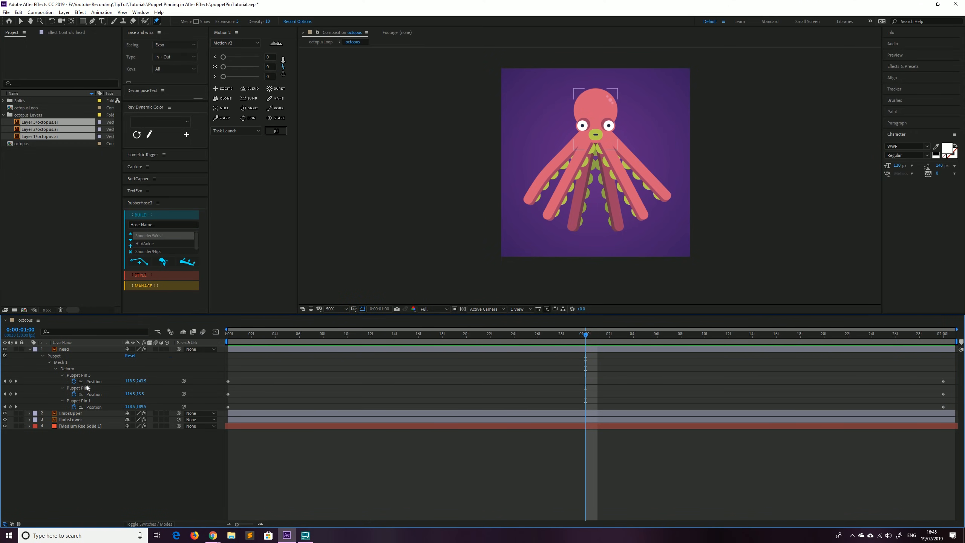
left_click(64, 349)
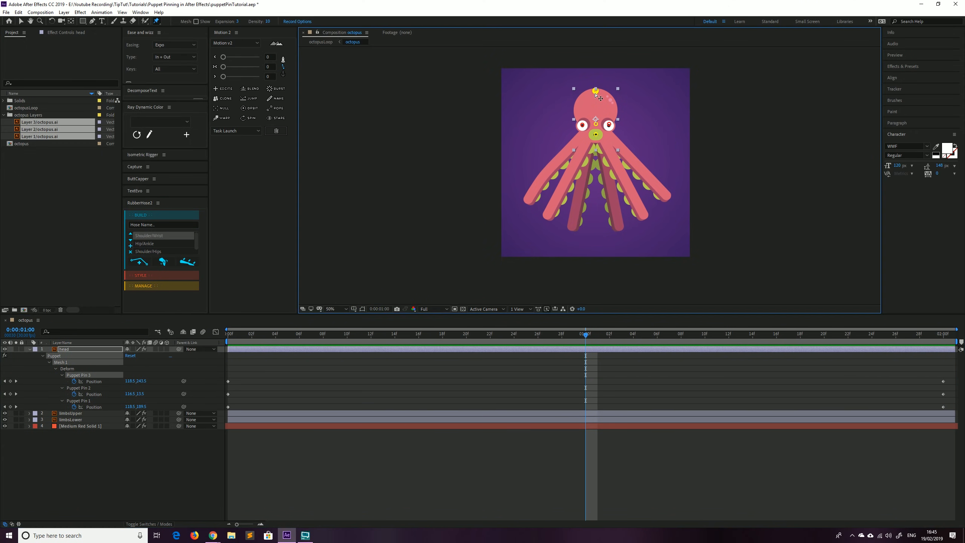
left_click_drag(595, 96, 603, 77)
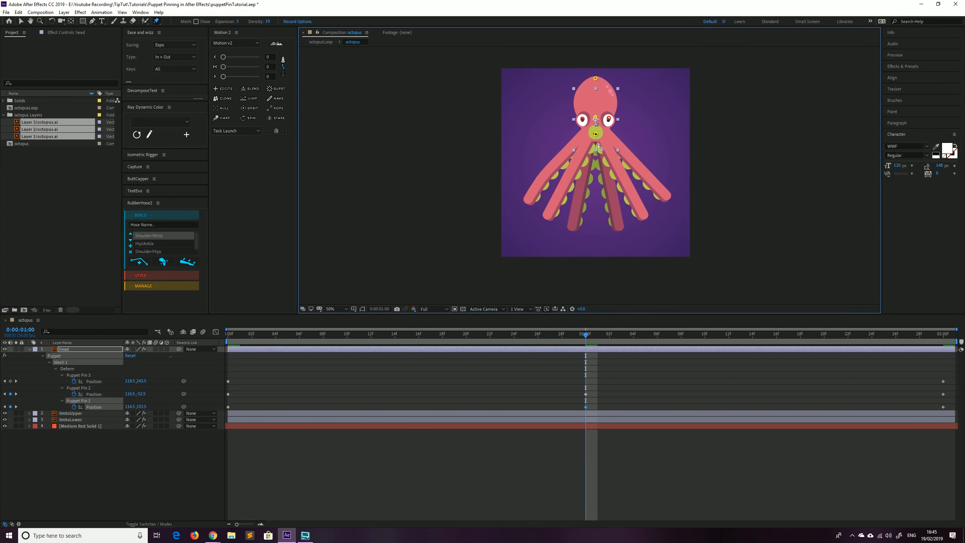
left_click_drag(596, 148, 595, 140)
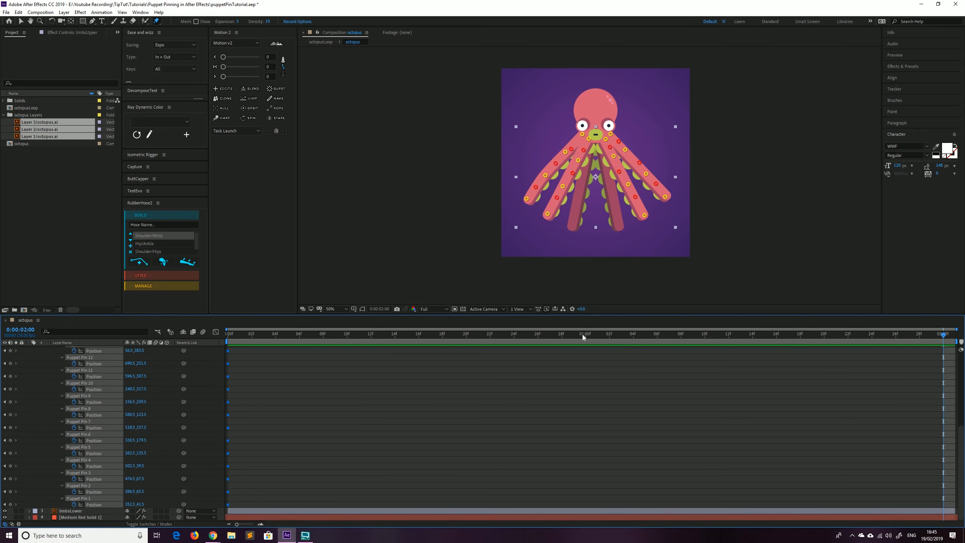
At one second, stretch the left upper limbs outward and curve the second one upward.
left_click(585, 341)
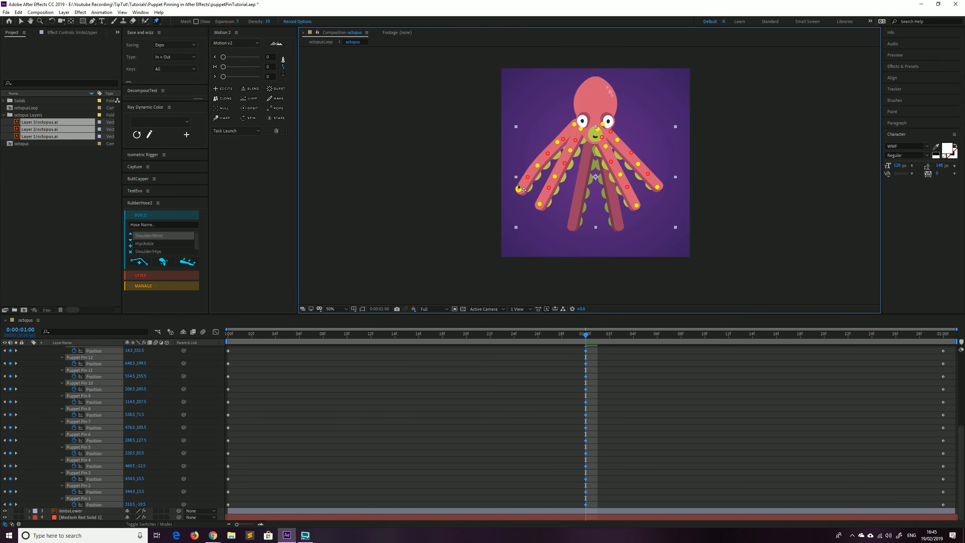
left_click_drag(522, 189, 535, 191)
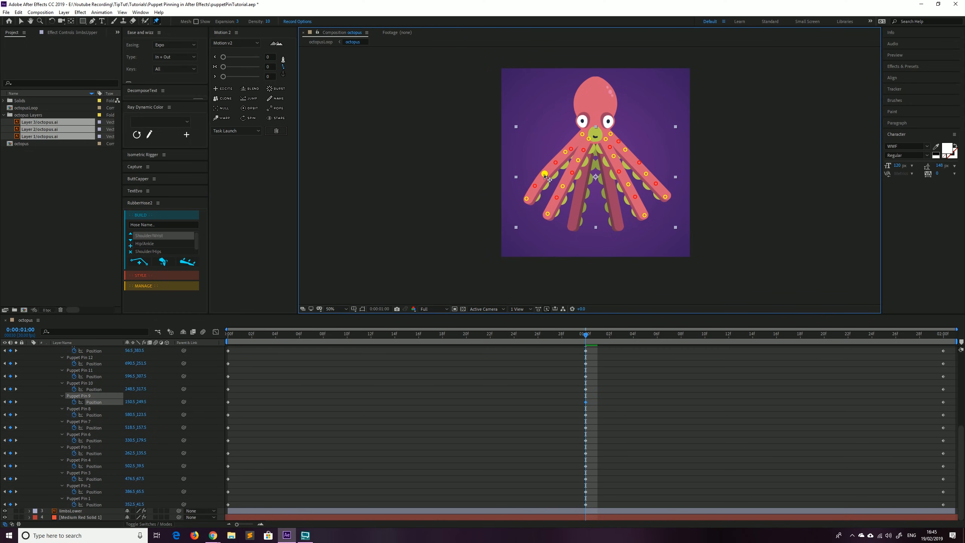
left_click_drag(545, 178, 516, 165)
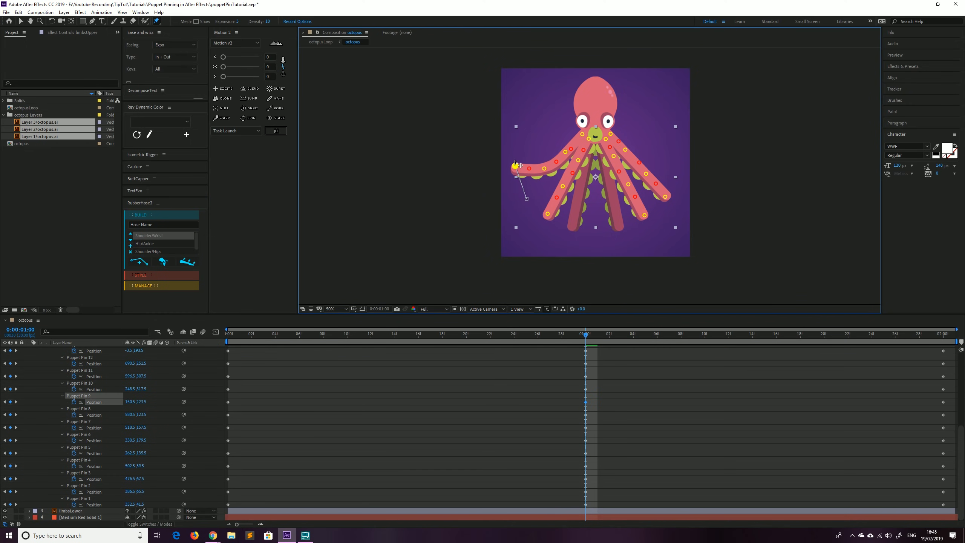
left_click_drag(515, 166, 563, 151)
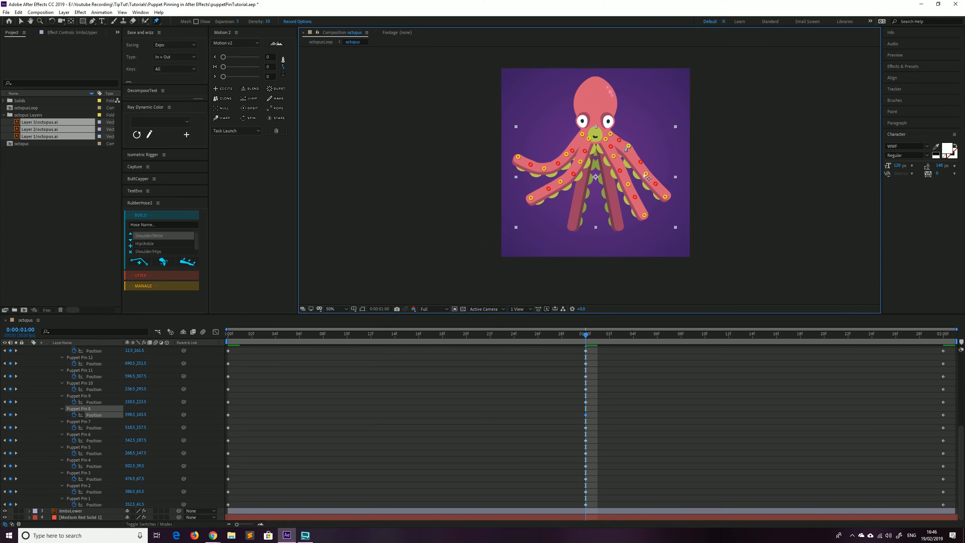
Curl the right limb's tip downward and bend the inner right limb inward.
left_click_drag(651, 177, 662, 198)
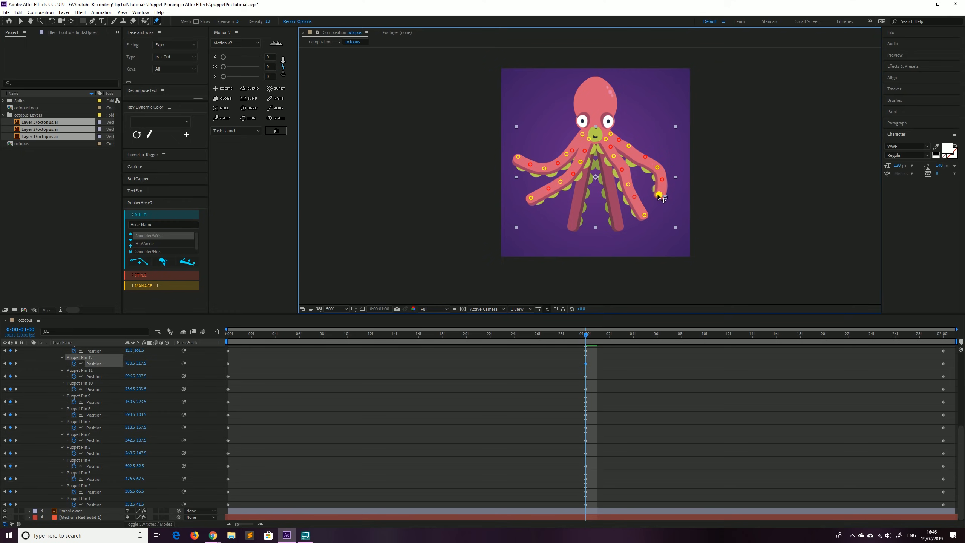
left_click_drag(660, 196, 631, 194)
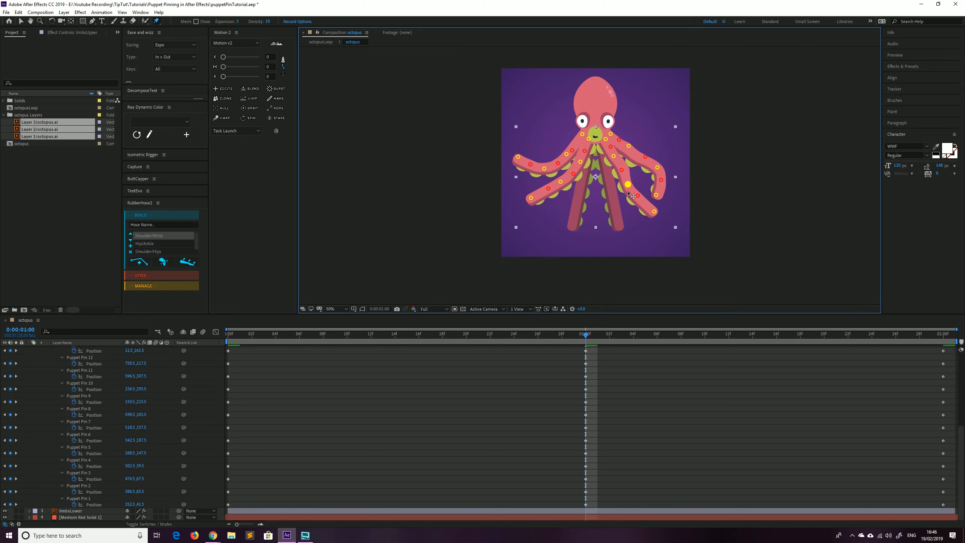
left_click_drag(631, 196, 610, 211)
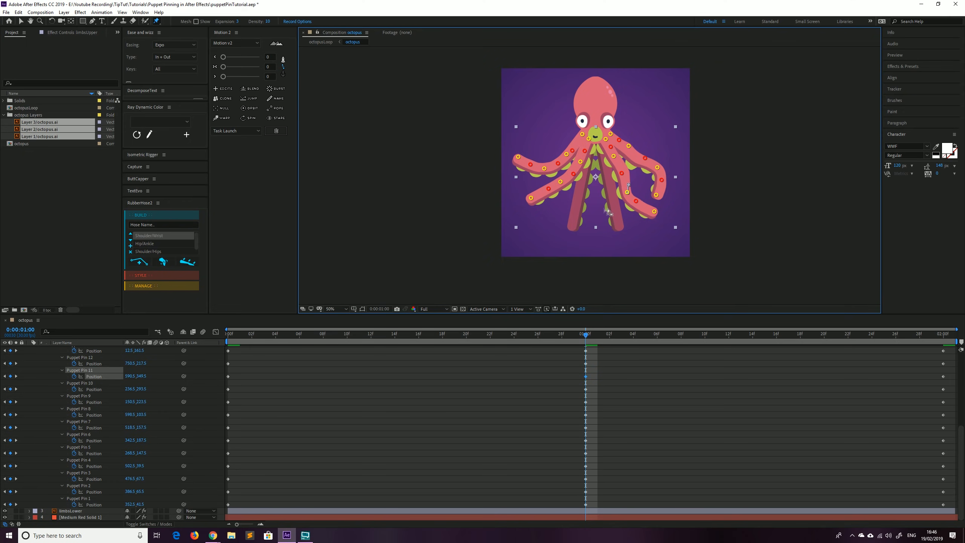
mouse_move(93, 472)
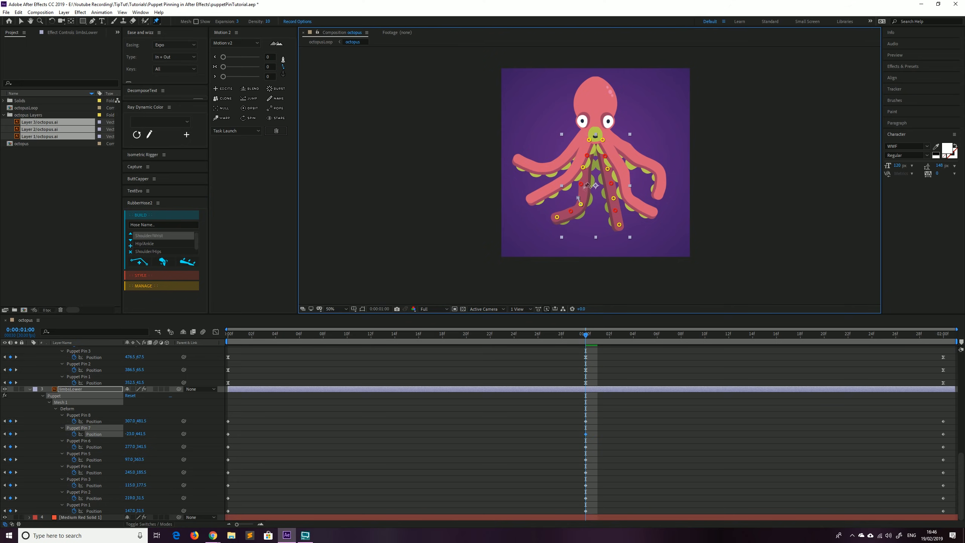
Bend a lower limb inward at one second by moving its puppet pin.
left_click_drag(581, 185, 609, 169)
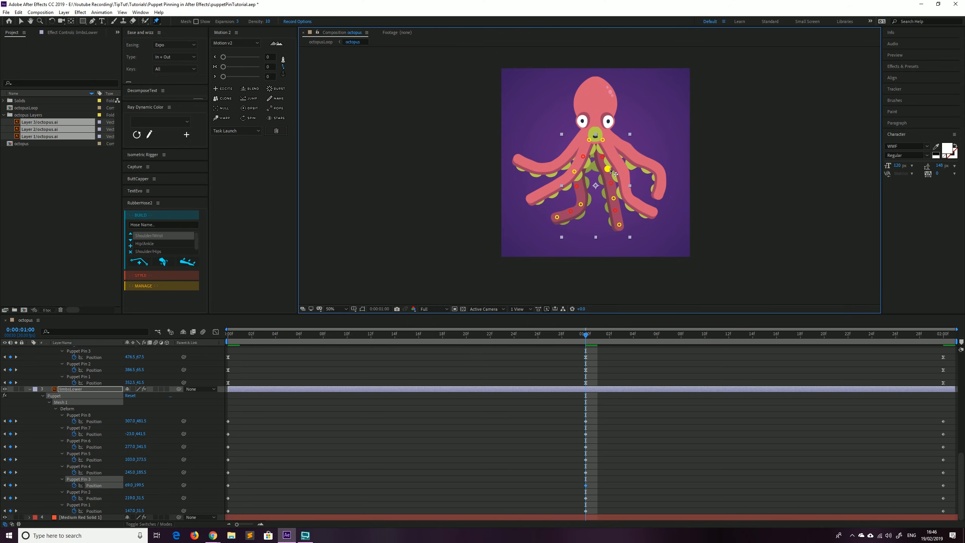